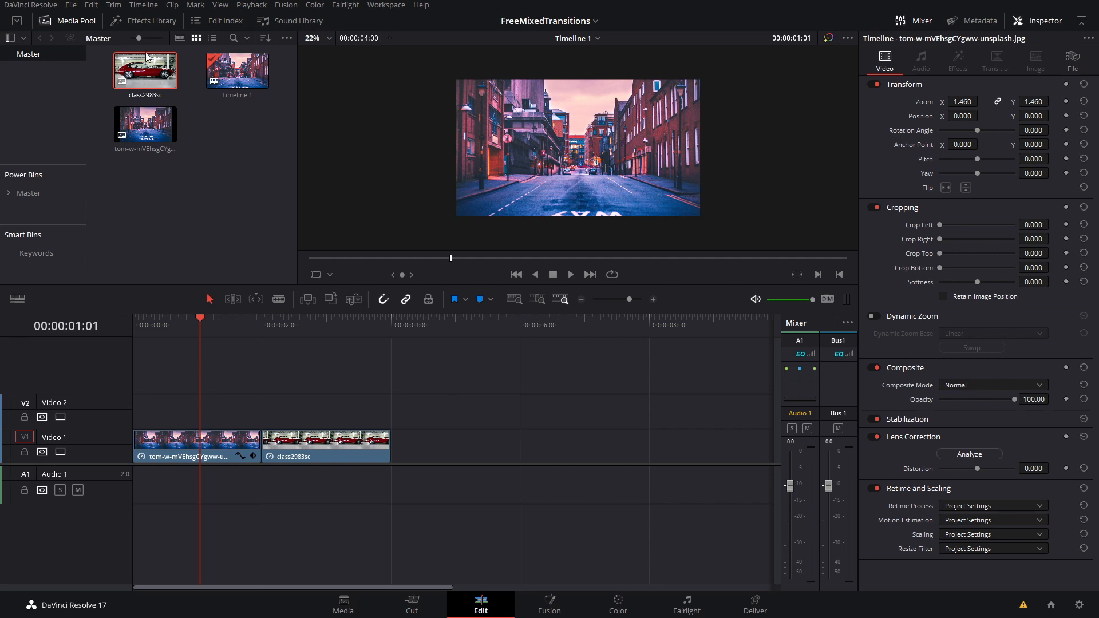
# Show the Effects Library with the SUALVI video transitions list
pyautogui.click(146, 21)
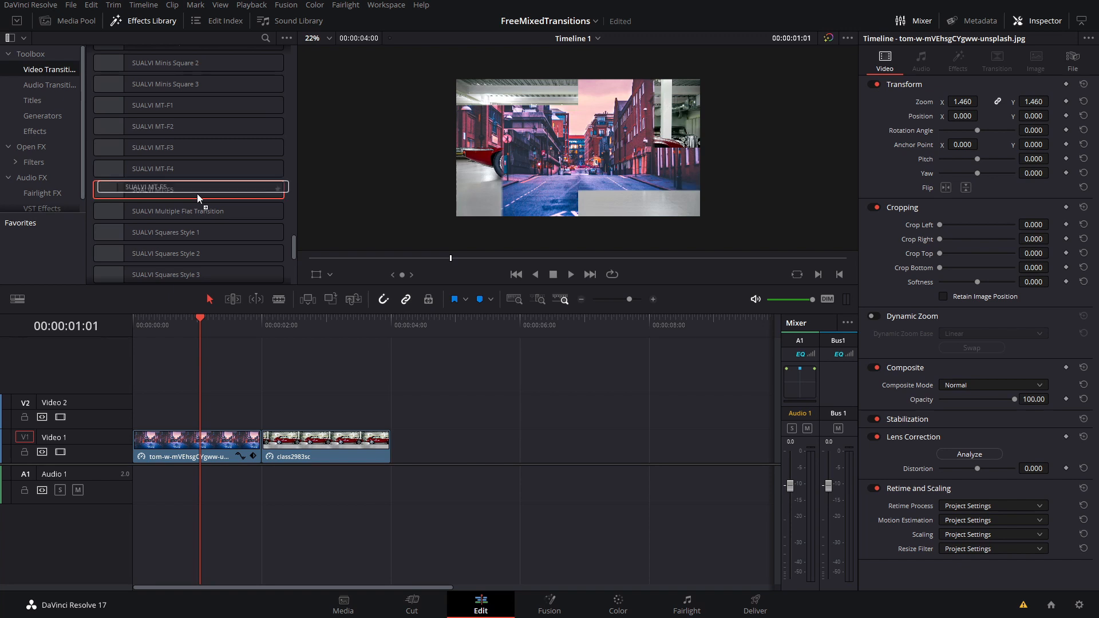
# Place SUALVI MT-F5 on the cut between the street and red car clips and show its settings
pyautogui.moveTo(190, 187); pyautogui.dragTo(241, 445)
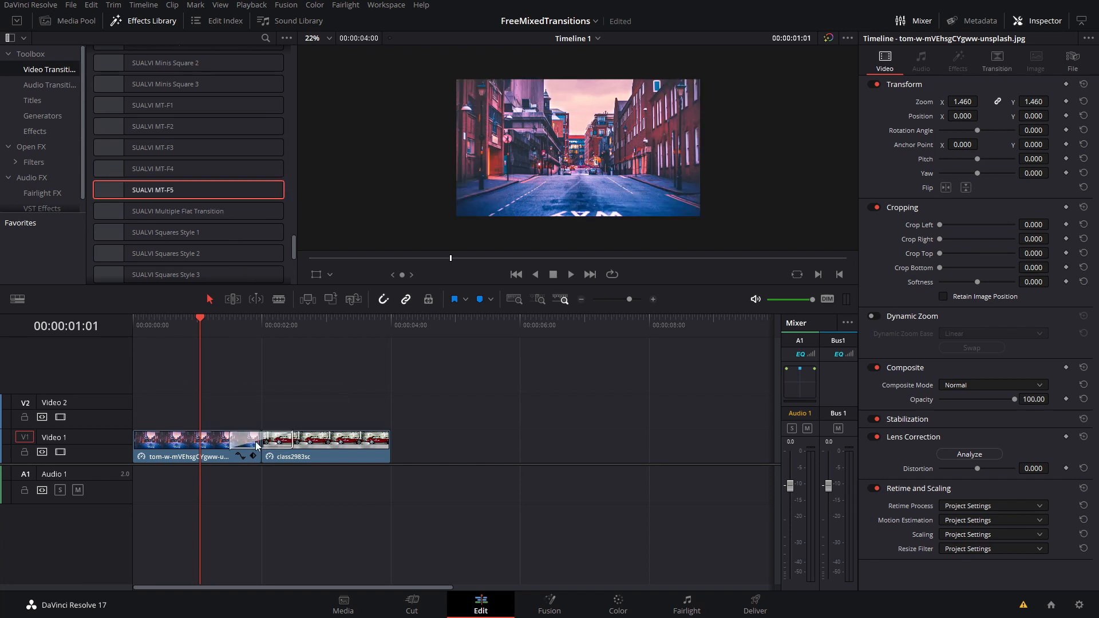
pyautogui.click(247, 324)
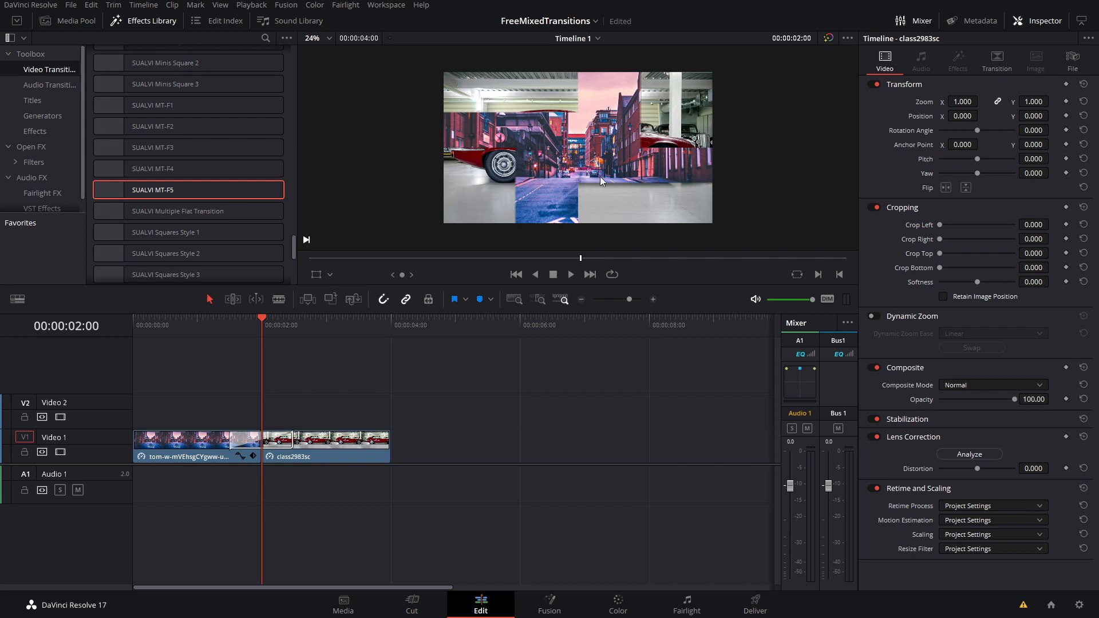
pyautogui.moveTo(621, 135)
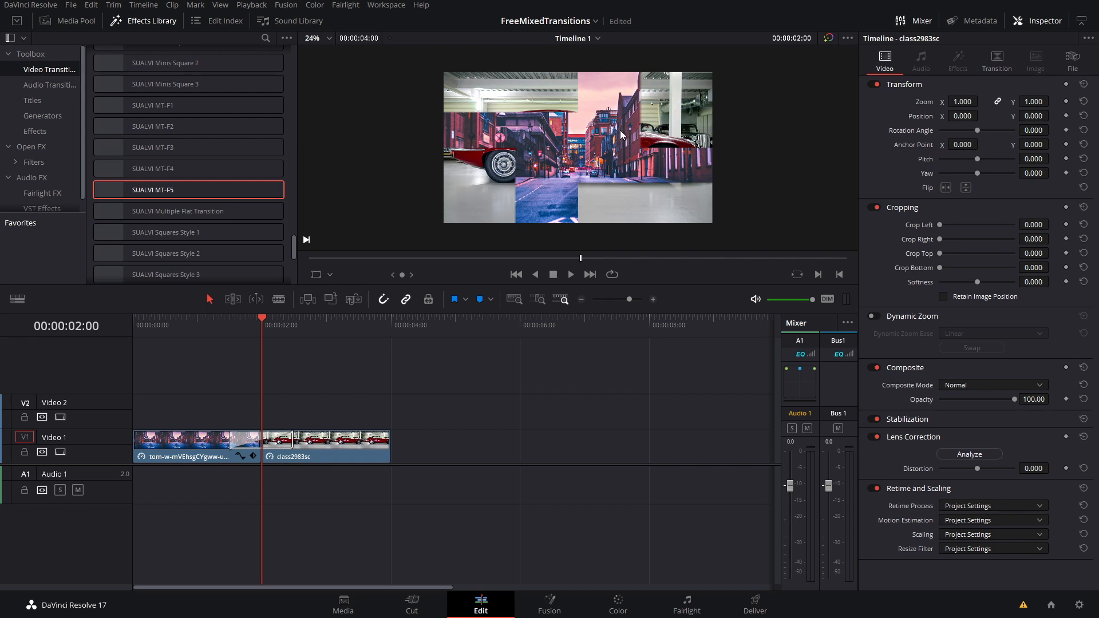
pyautogui.moveTo(641, 147)
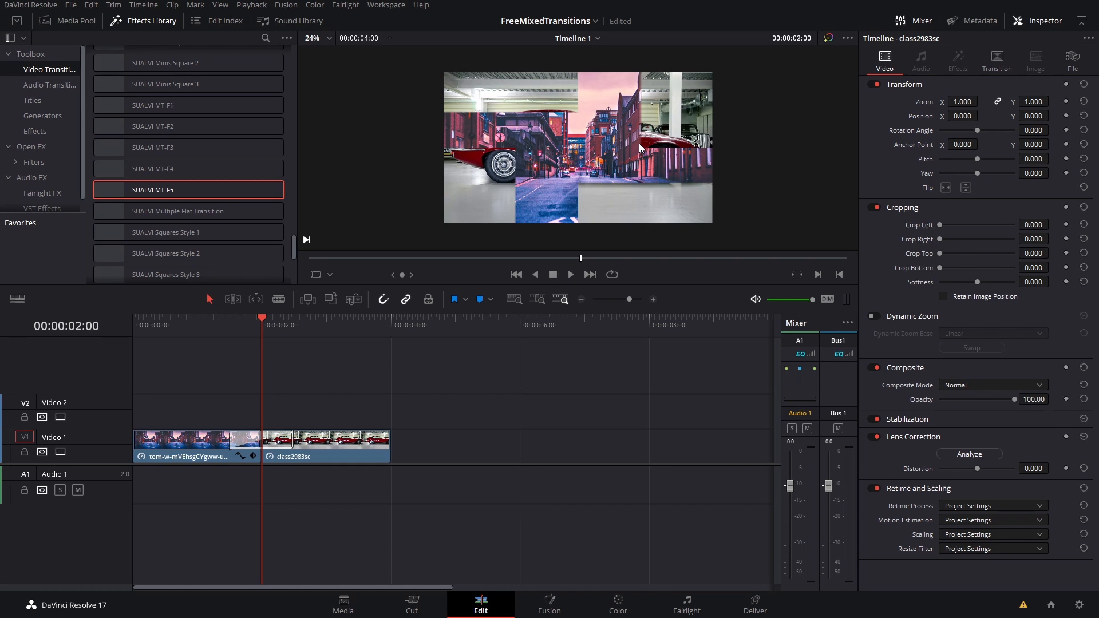
pyautogui.click(280, 440)
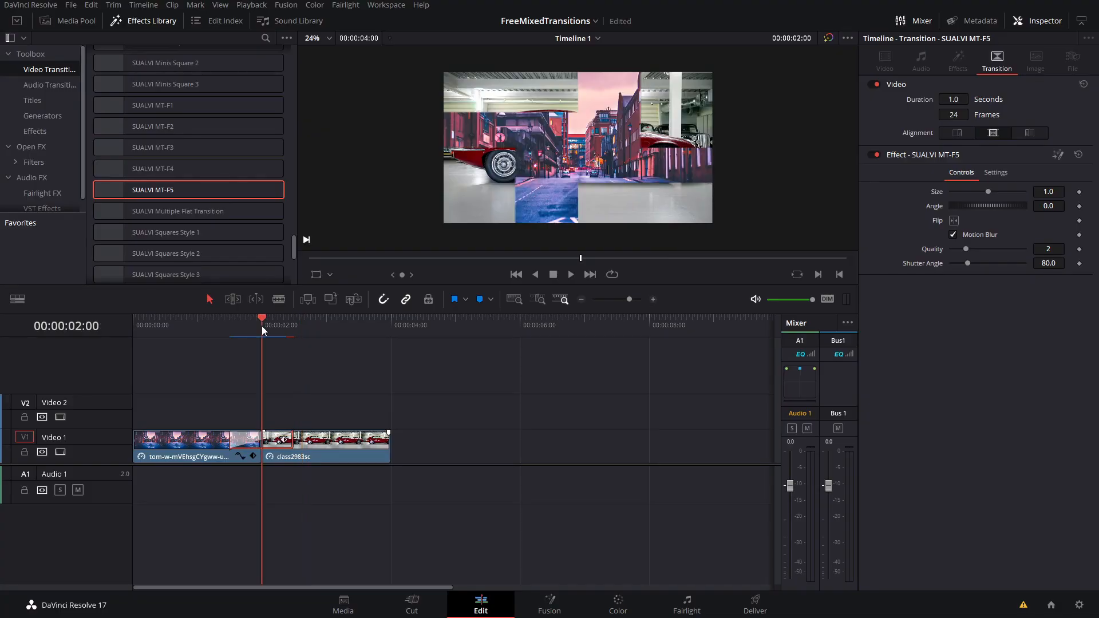
pyautogui.moveTo(1015, 168)
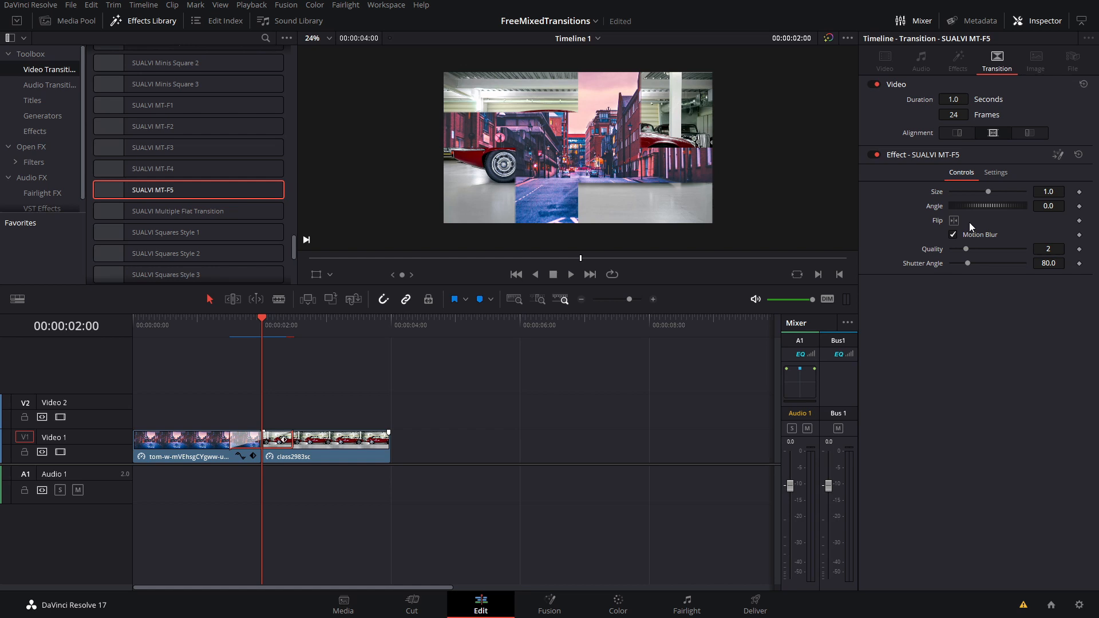
pyautogui.moveTo(251, 415)
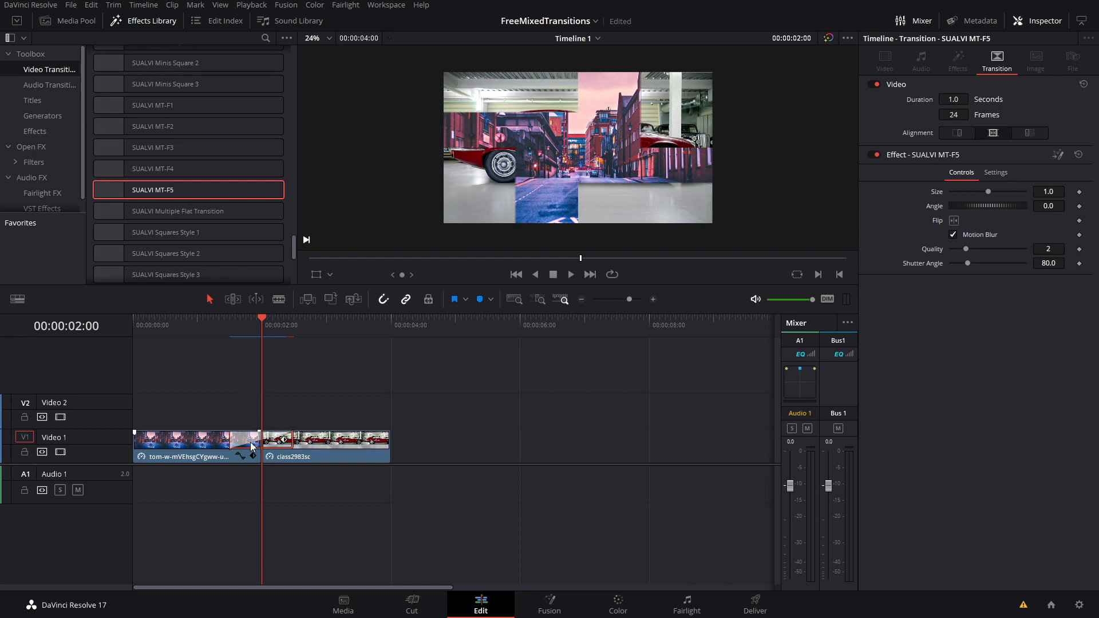
pyautogui.moveTo(291, 489)
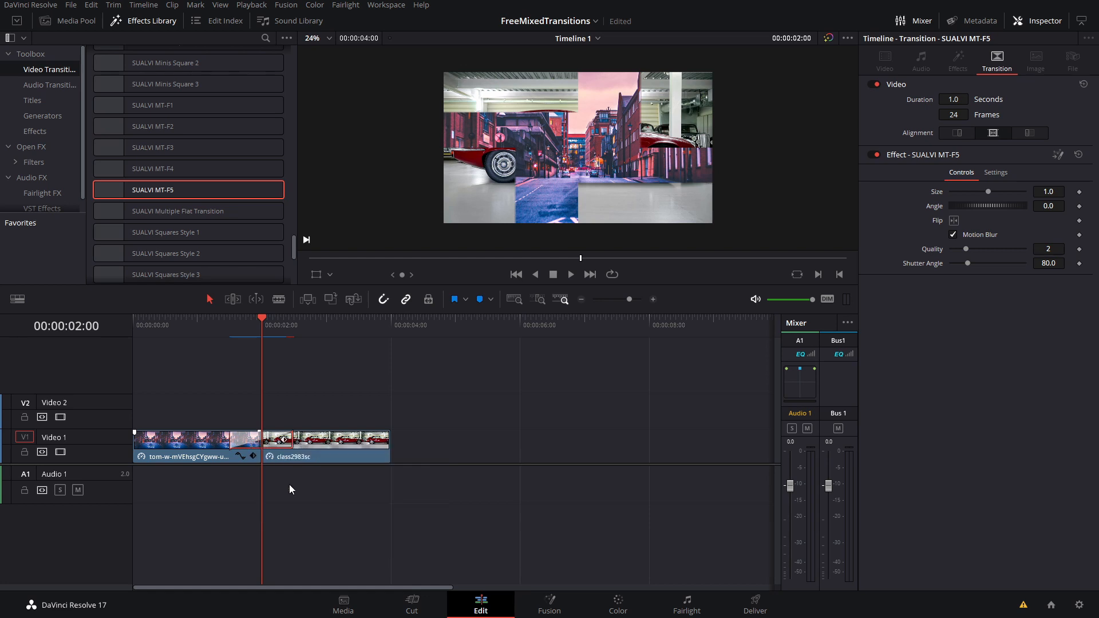
# In Fusion, select the SUALVIMTF5 node and tilt its Angle to -44.3 degrees
pyautogui.click(549, 601)
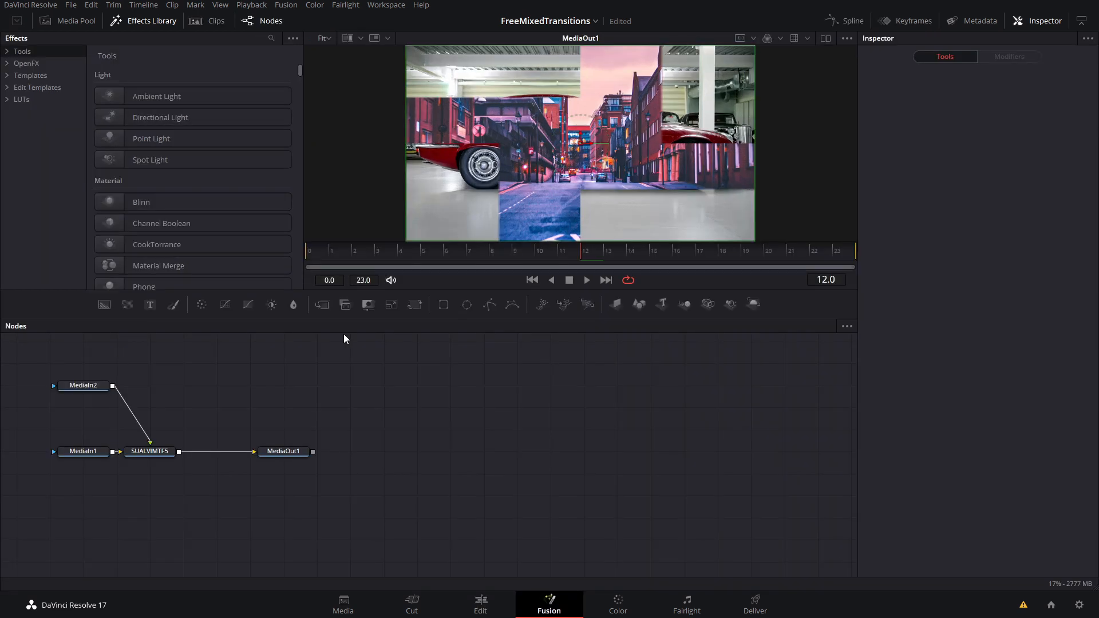
pyautogui.click(586, 280)
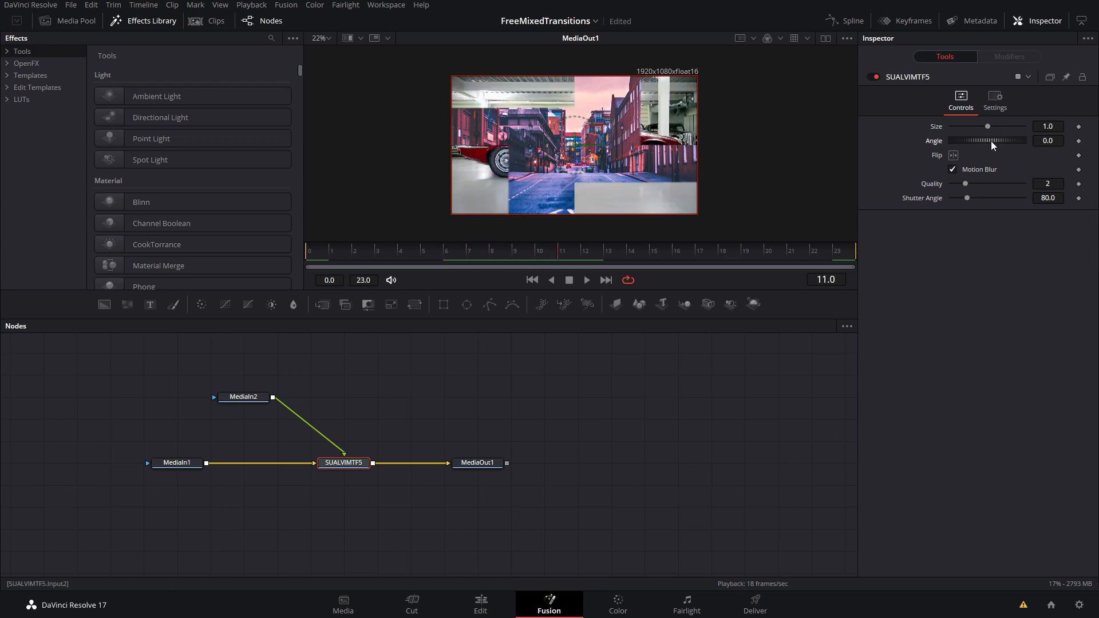
pyautogui.moveTo(986, 140); pyautogui.dragTo(980, 141)
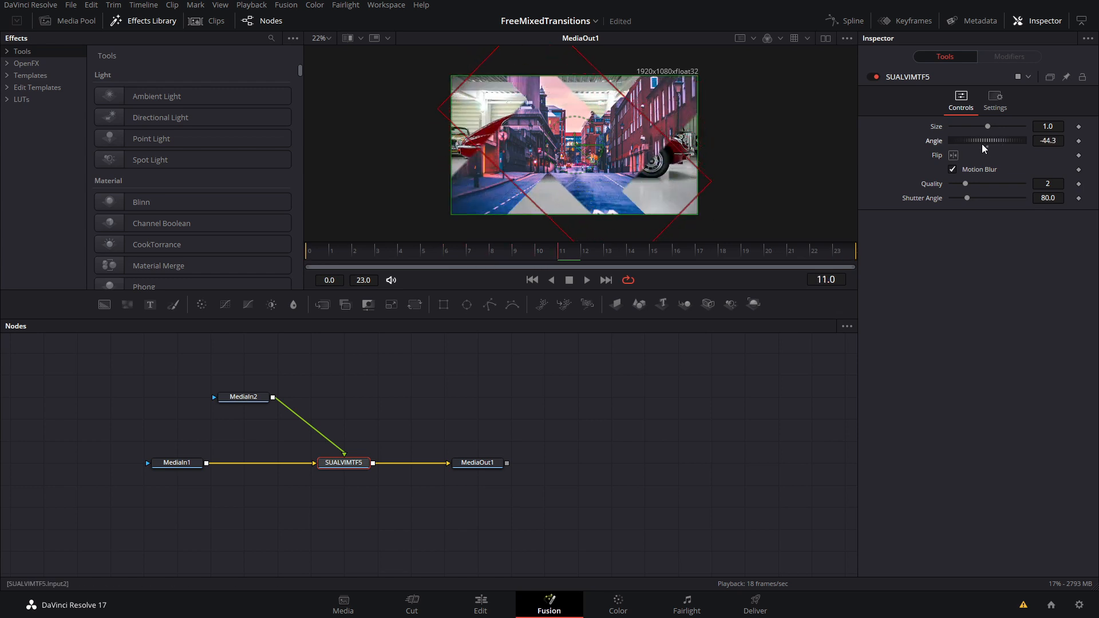
pyautogui.moveTo(742, 172)
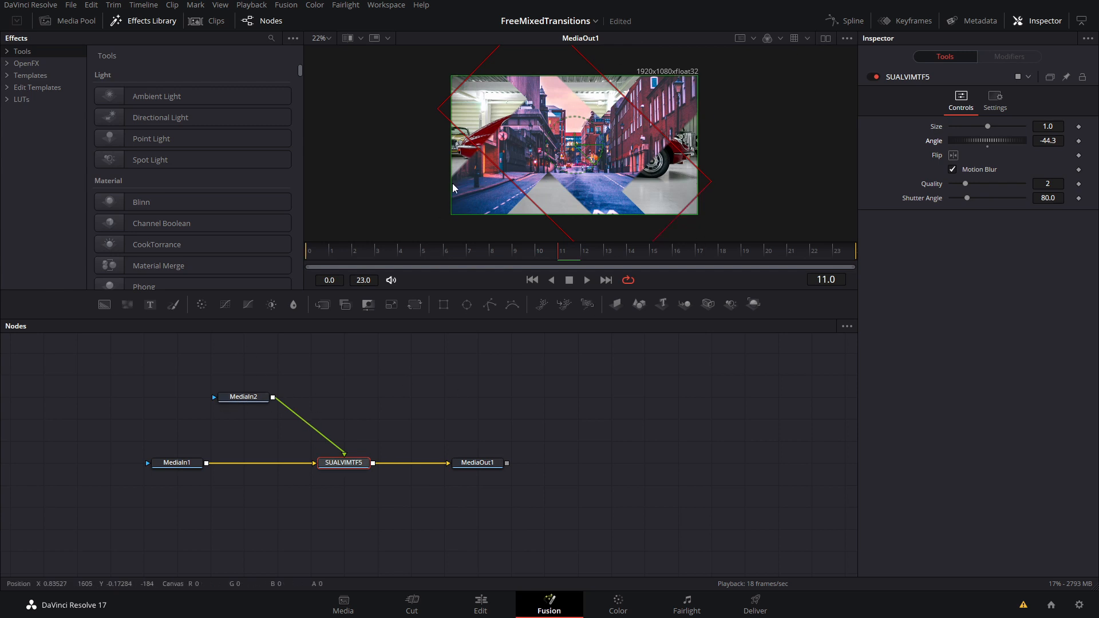
pyautogui.moveTo(576, 160)
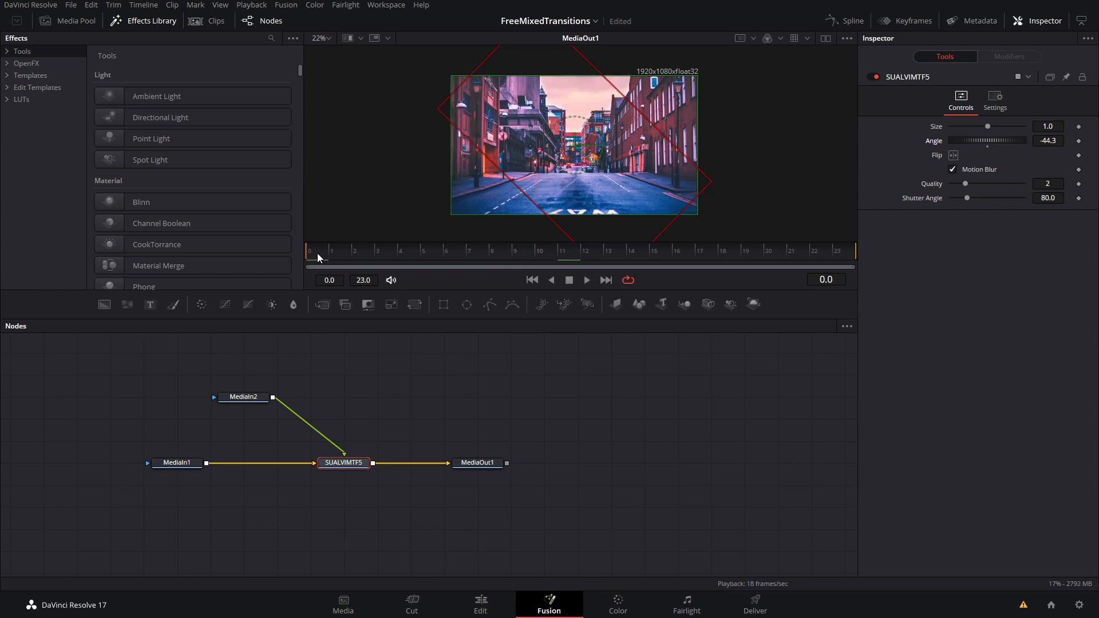
pyautogui.click(768, 250)
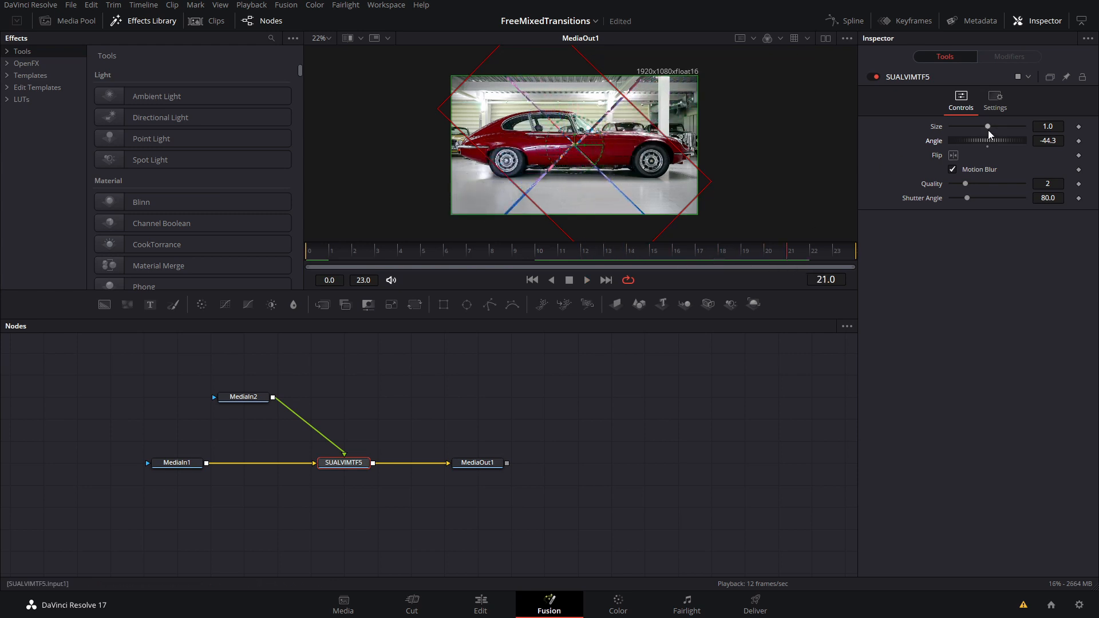
# Set the transition Size to 0.9 after trying 0.3, then flip its direction
pyautogui.moveTo(988, 126); pyautogui.dragTo(962, 126)
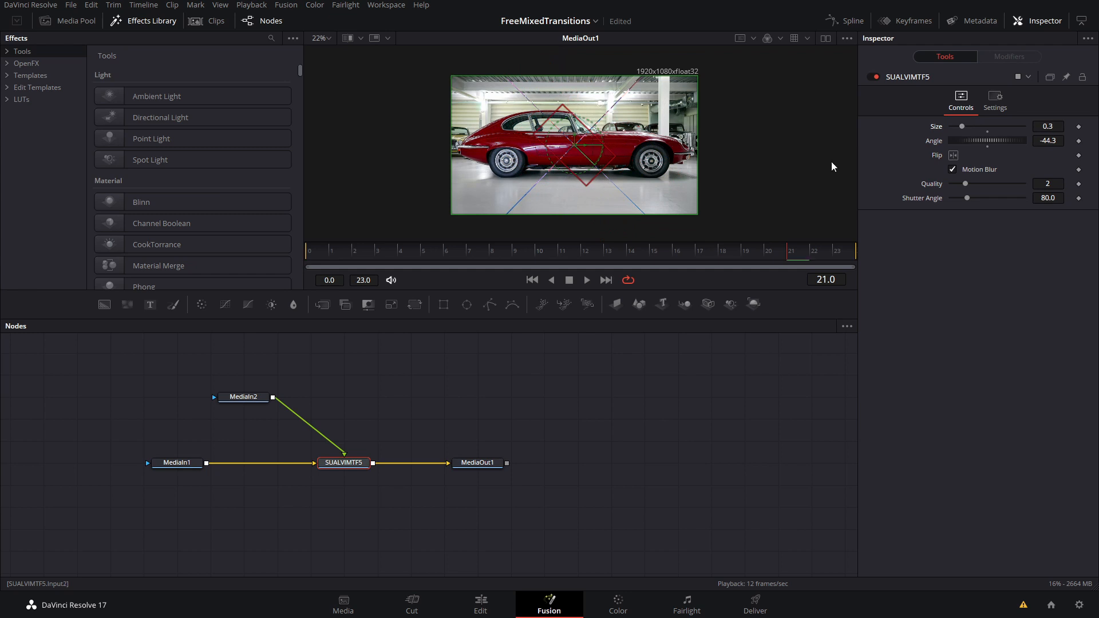
pyautogui.click(310, 252)
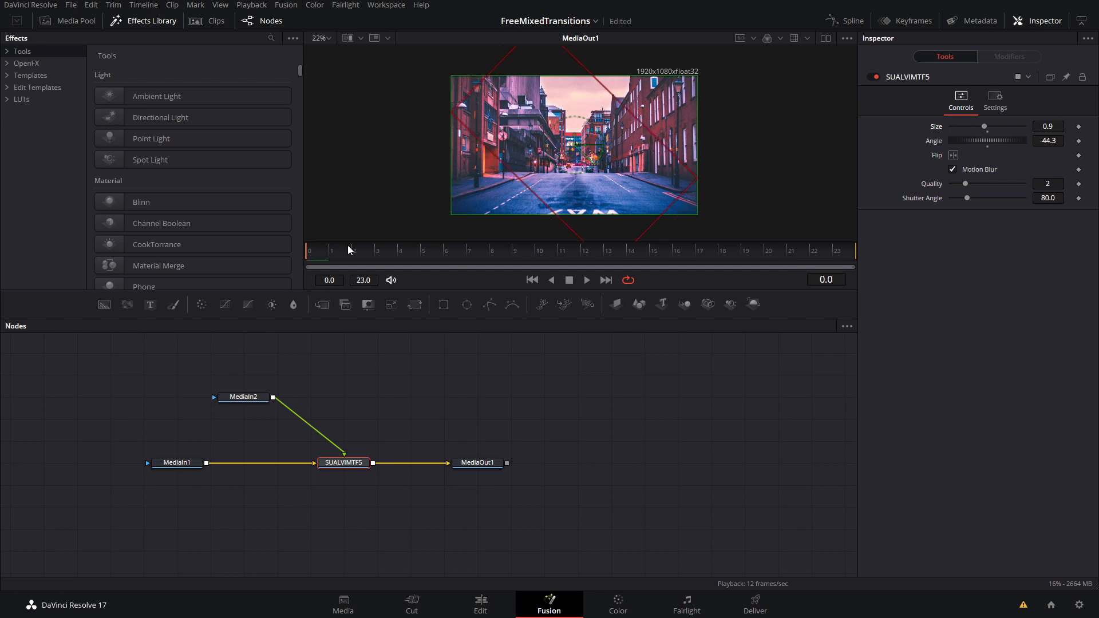
pyautogui.click(769, 251)
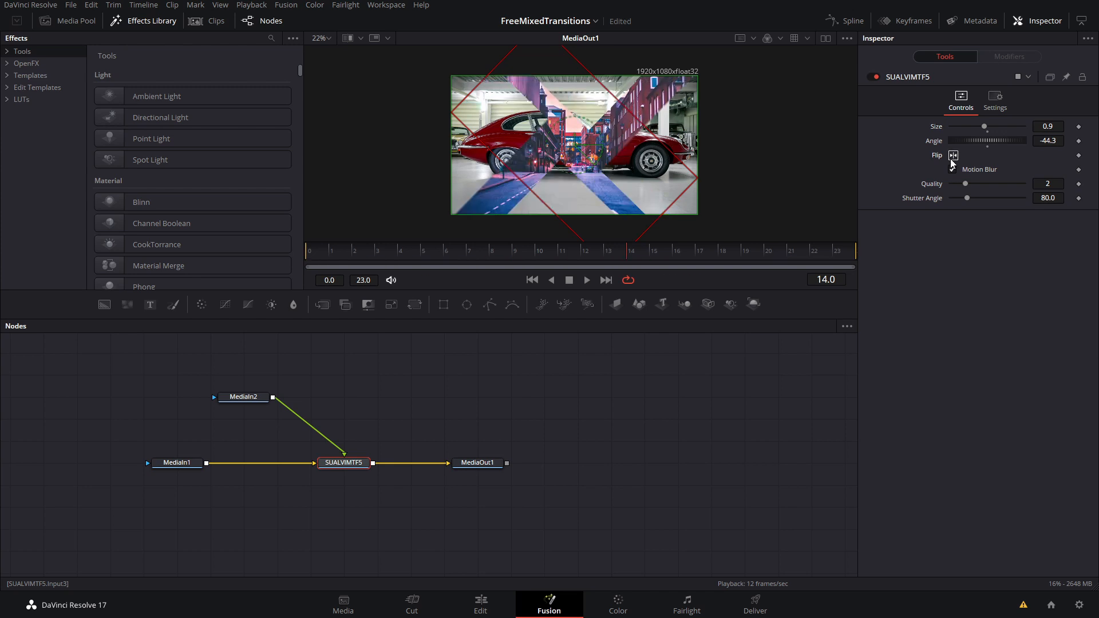
pyautogui.click(951, 169)
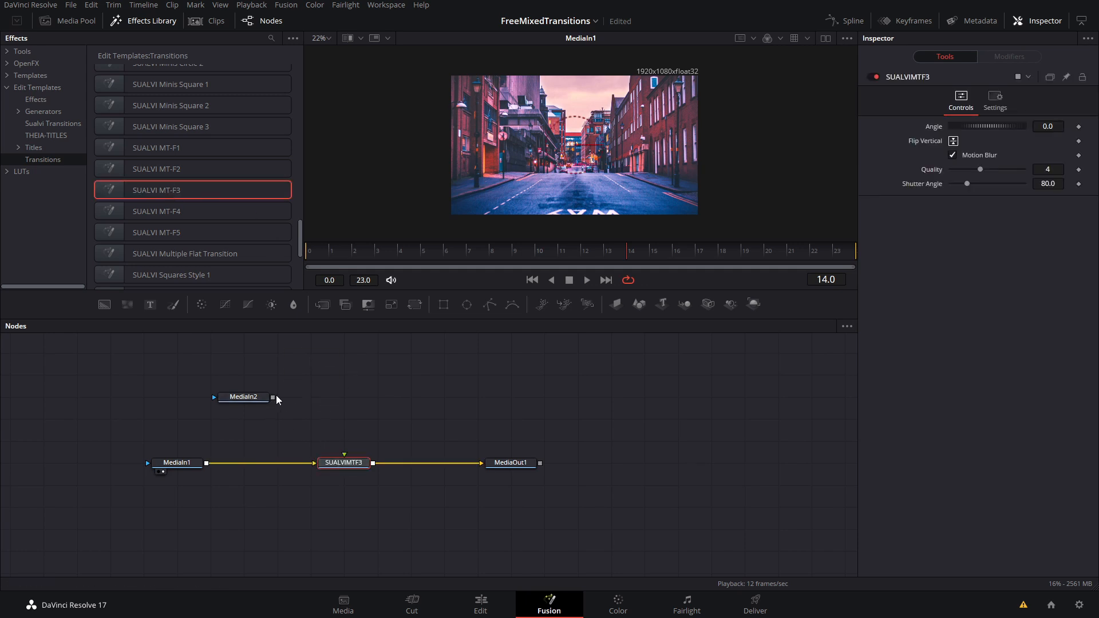
# Connect MediaIn2 into the SUALVI MT-F3 node and preview the blend at frame 9
pyautogui.moveTo(272, 396); pyautogui.dragTo(343, 461)
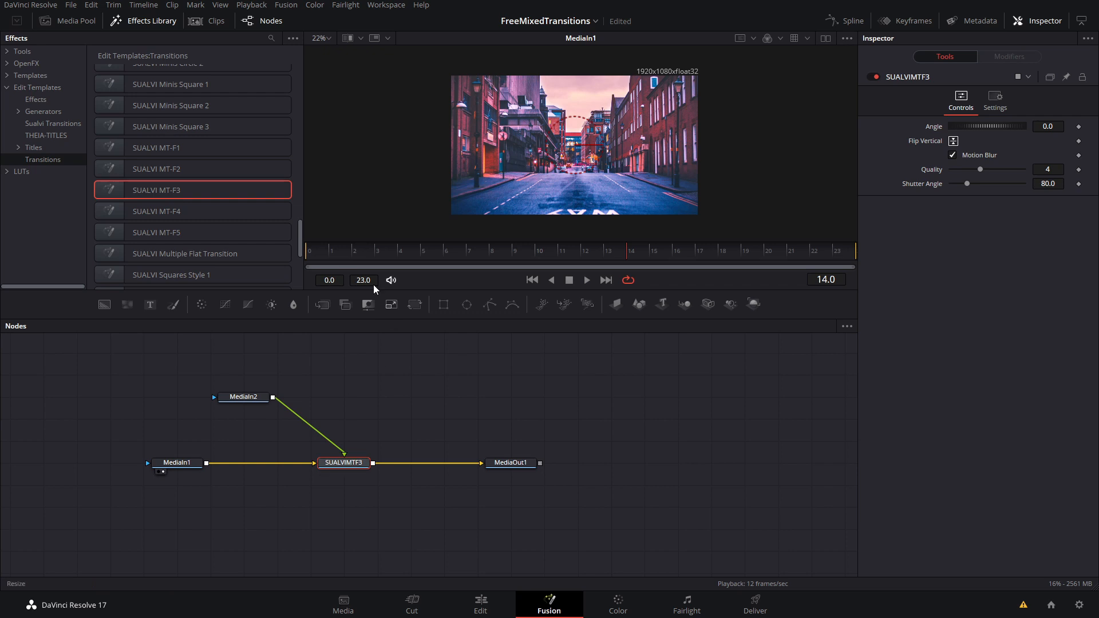
pyautogui.click(511, 462)
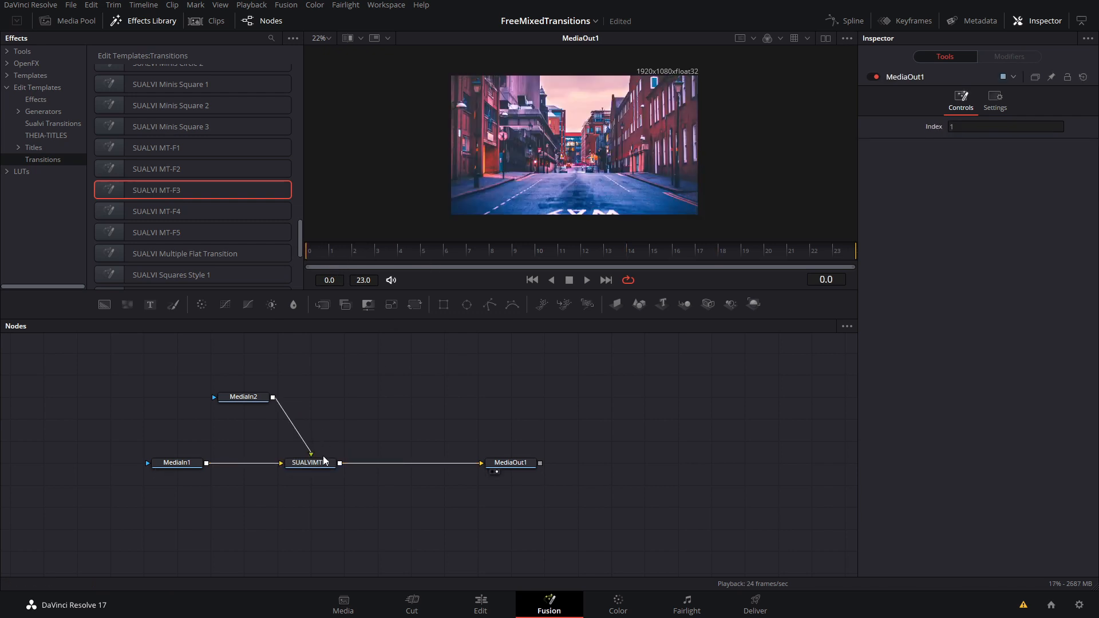
pyautogui.click(310, 462)
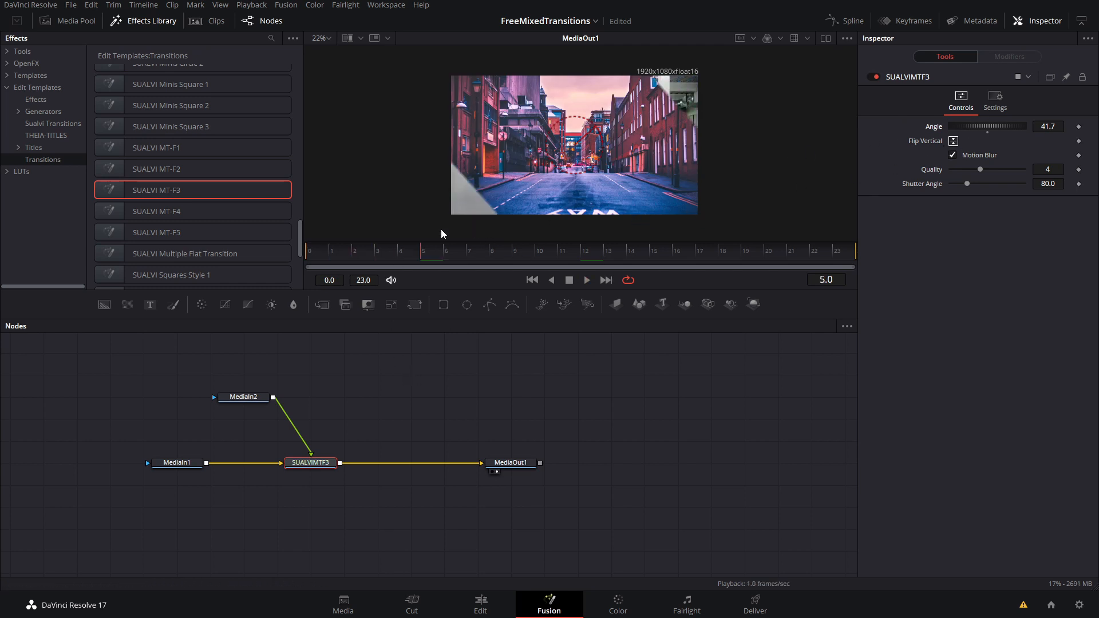
pyautogui.click(515, 250)
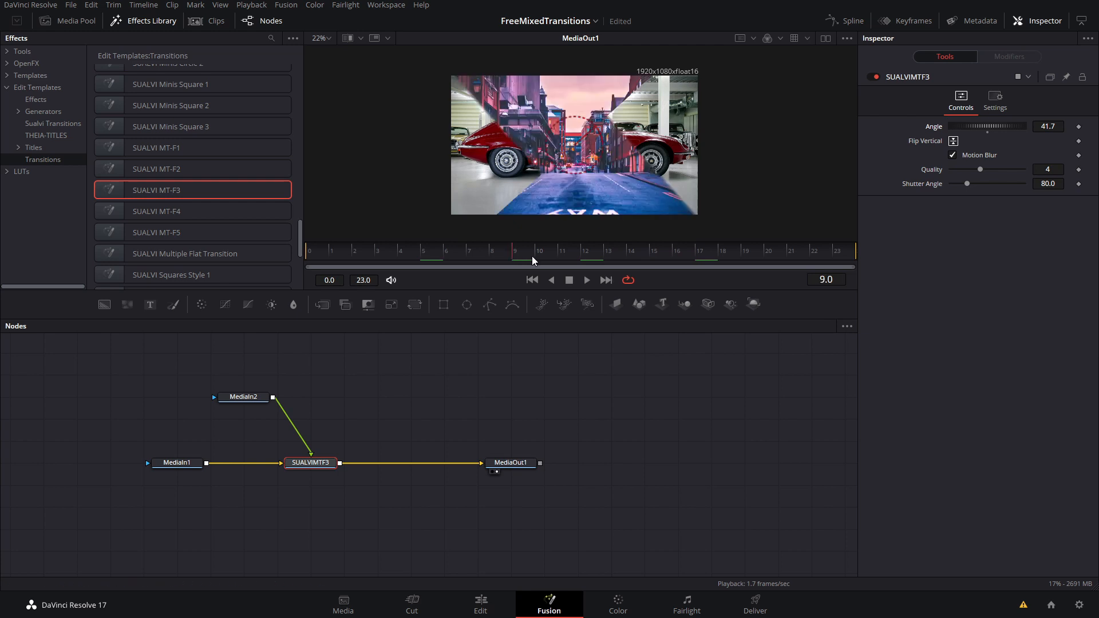
pyautogui.moveTo(579, 151)
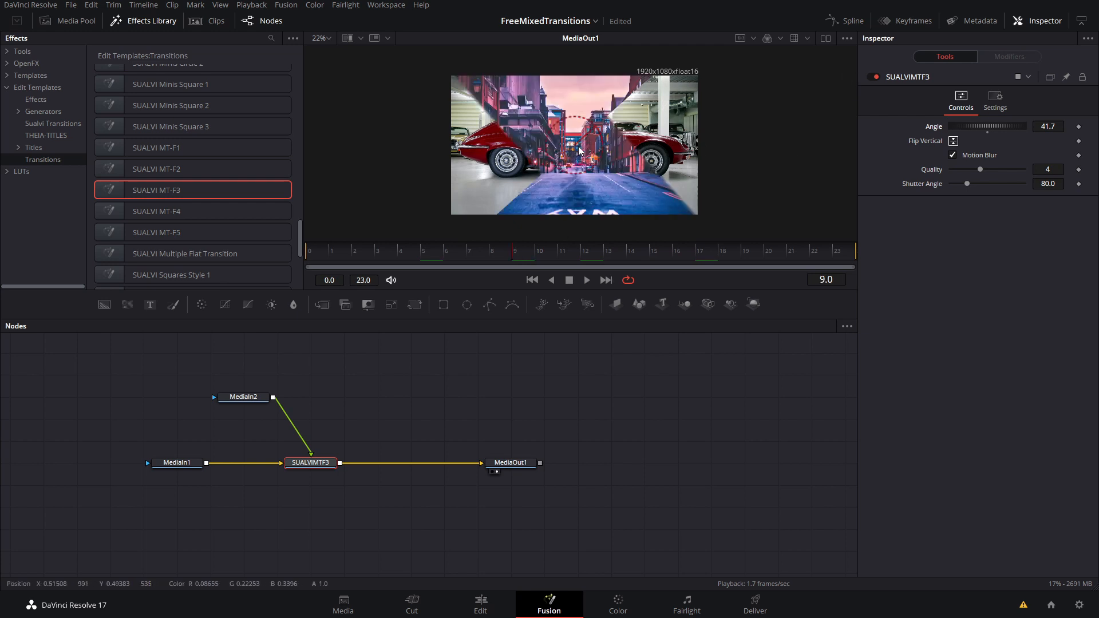
pyautogui.moveTo(606, 147)
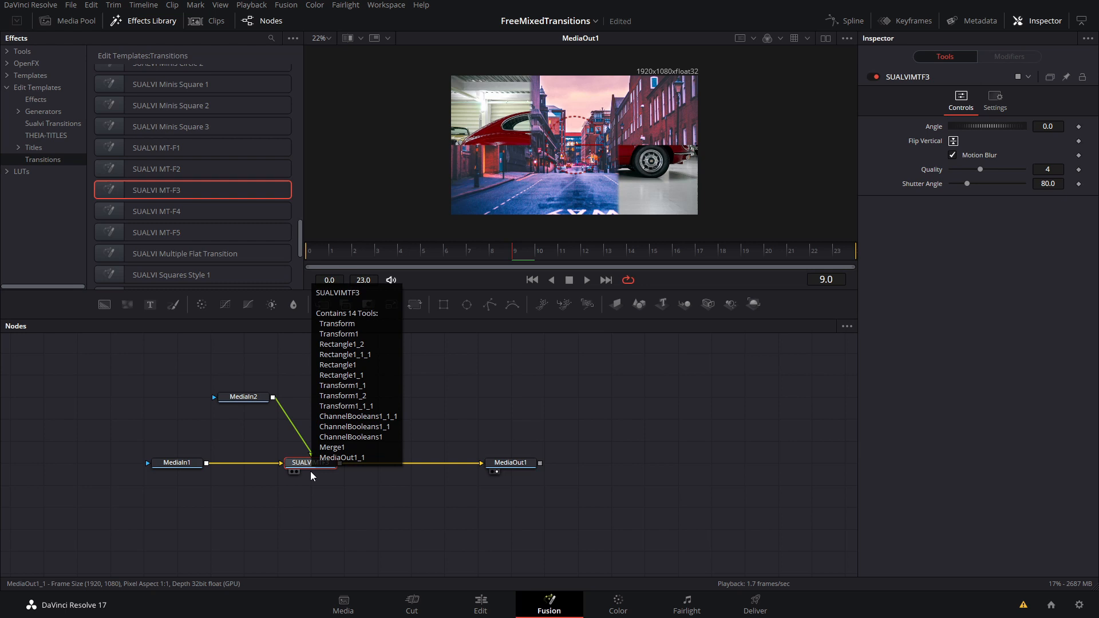
# Scroll the Effects Library and play the transition with the Zoom In effect added
pyautogui.click(447, 251)
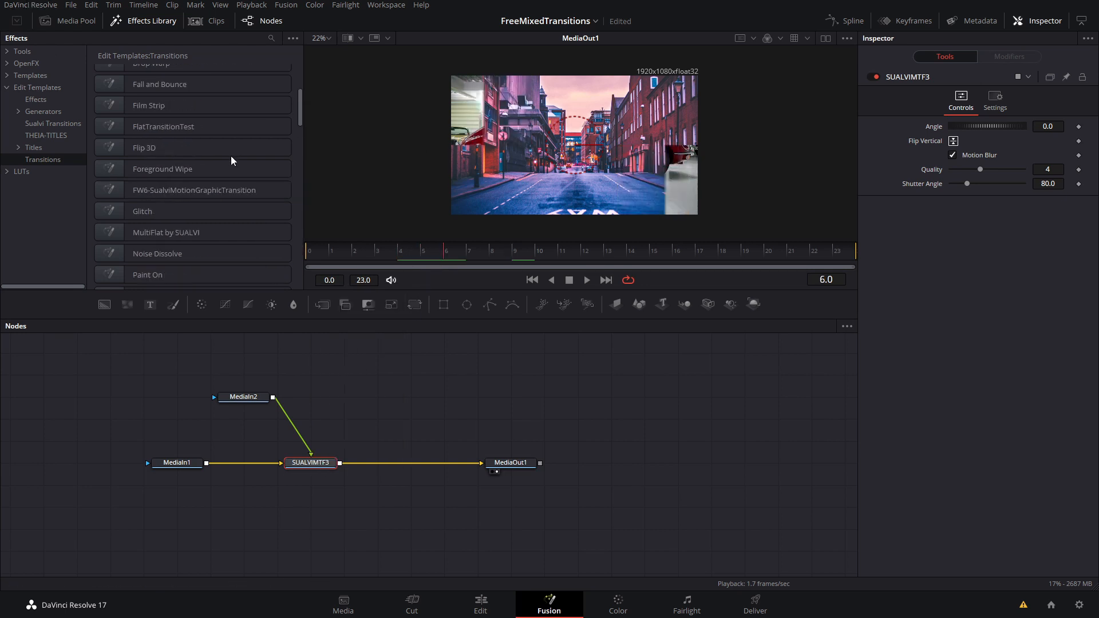
pyautogui.scroll(-3)
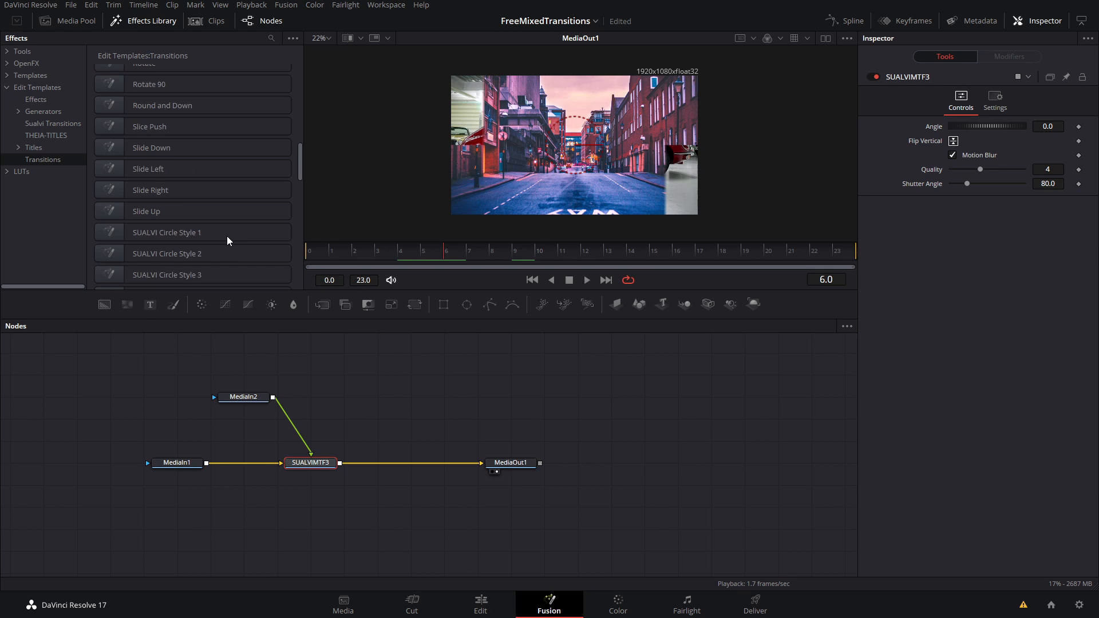
pyautogui.scroll(-3)
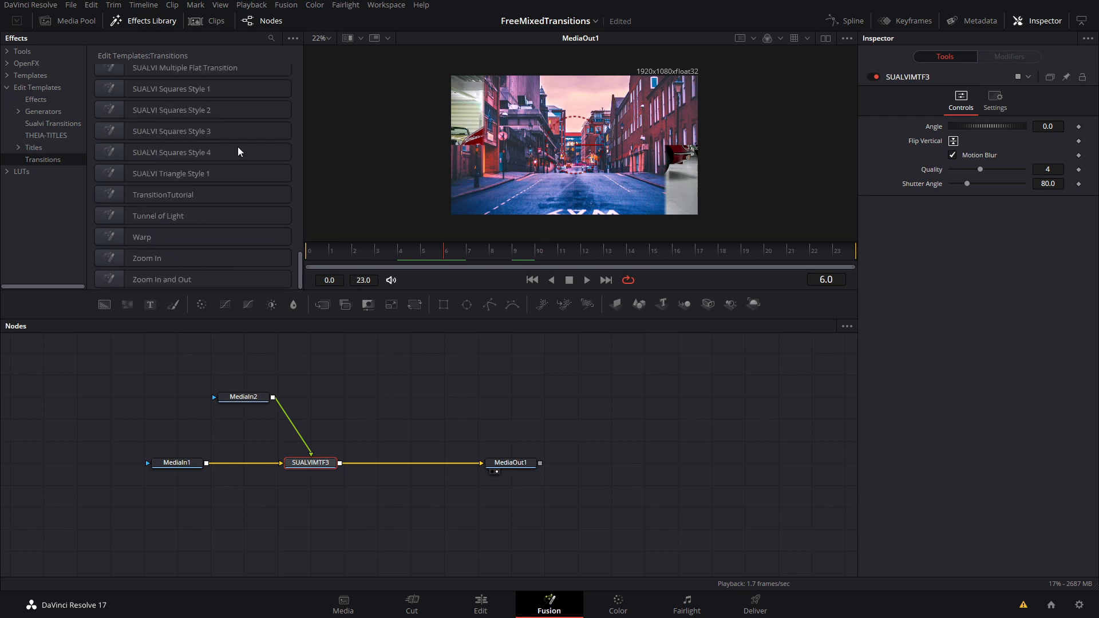
pyautogui.moveTo(389, 252)
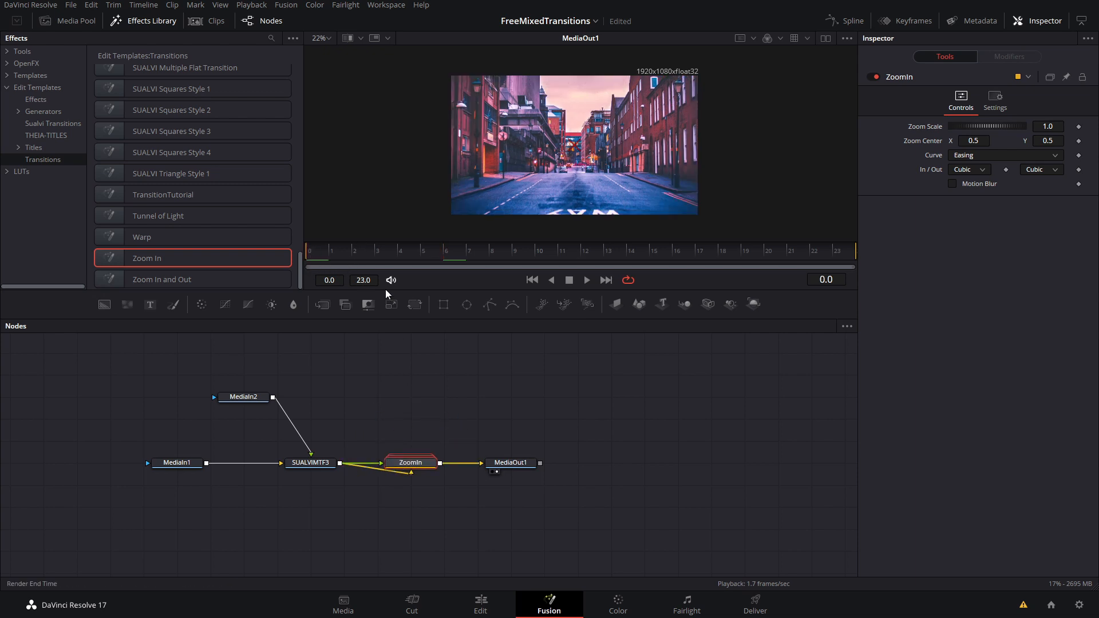
pyautogui.click(587, 280)
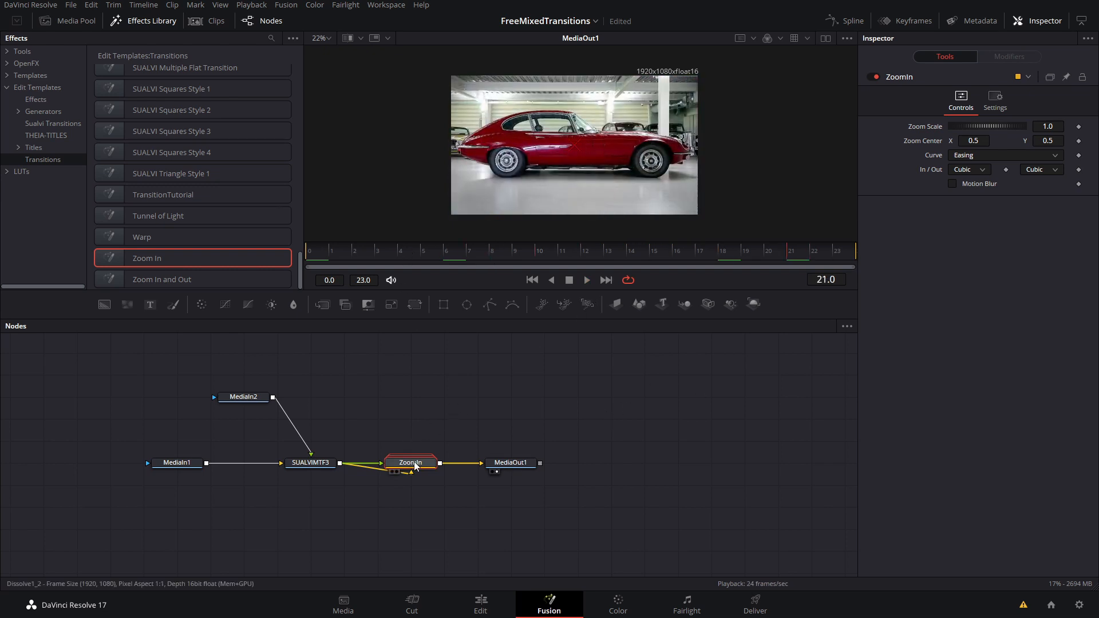
# Remove the Zoom In effect and play back the Tunnel of Light result from the first frame
pyautogui.press('Delete')
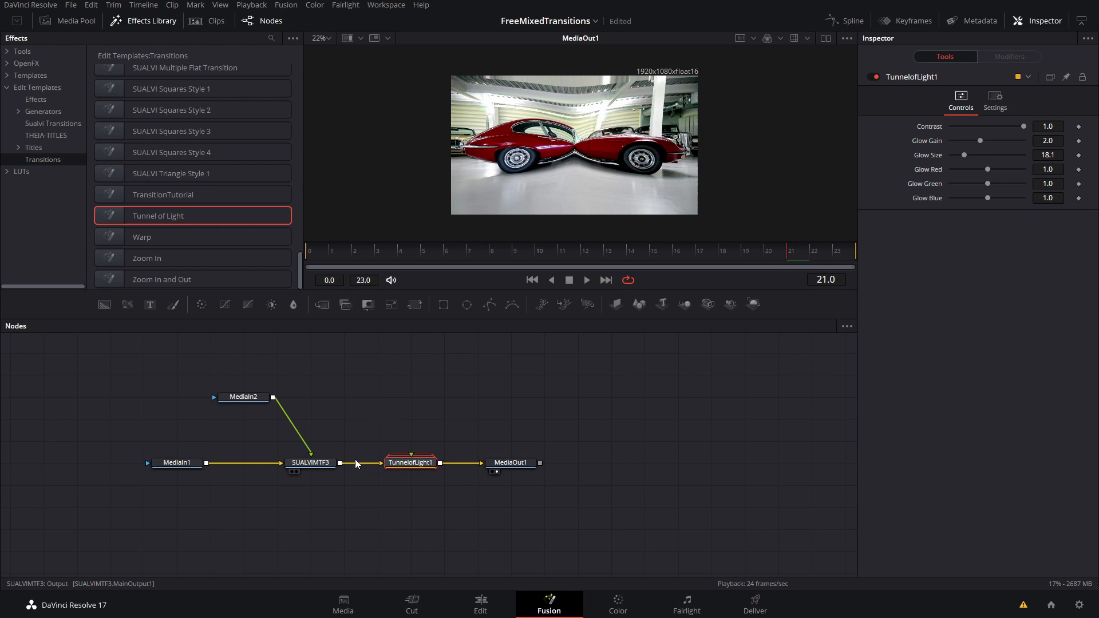
pyautogui.click(310, 260)
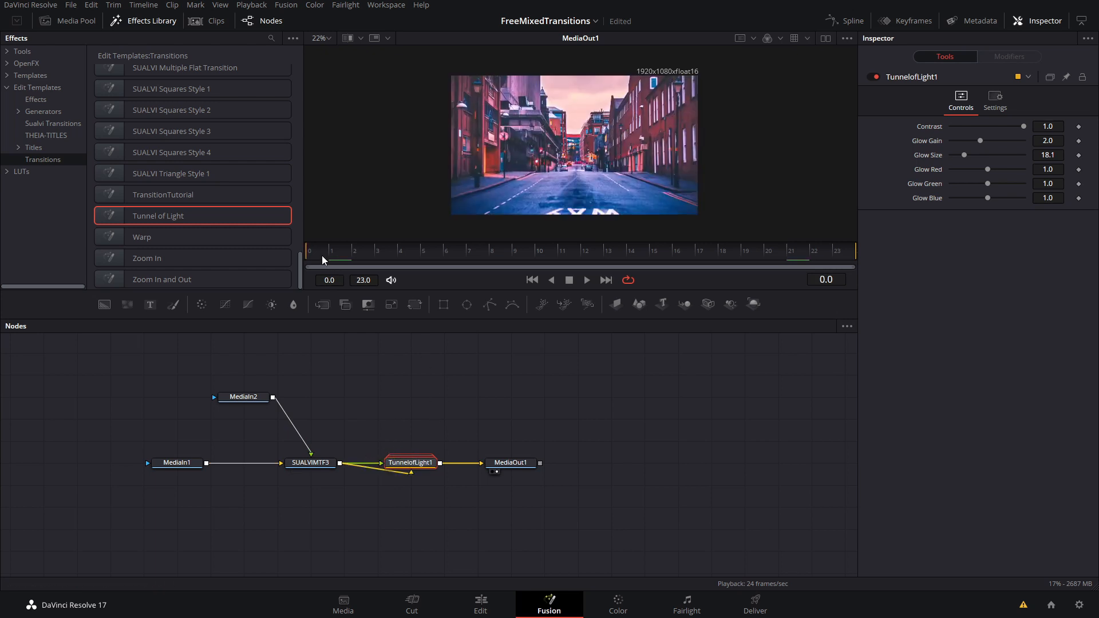
pyautogui.click(587, 279)
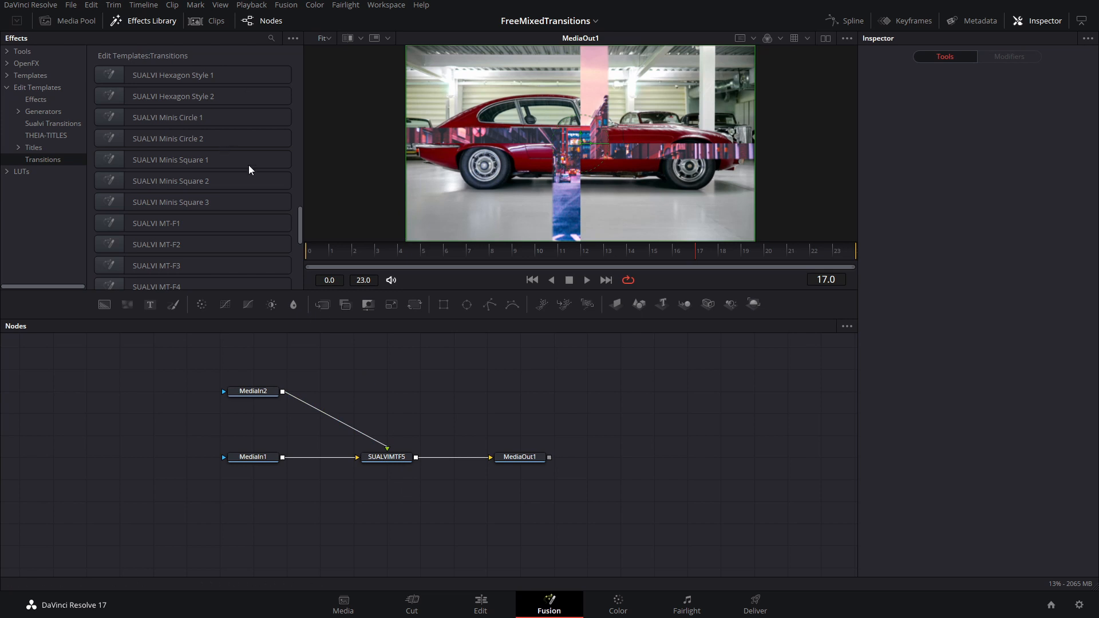
pyautogui.moveTo(194, 206)
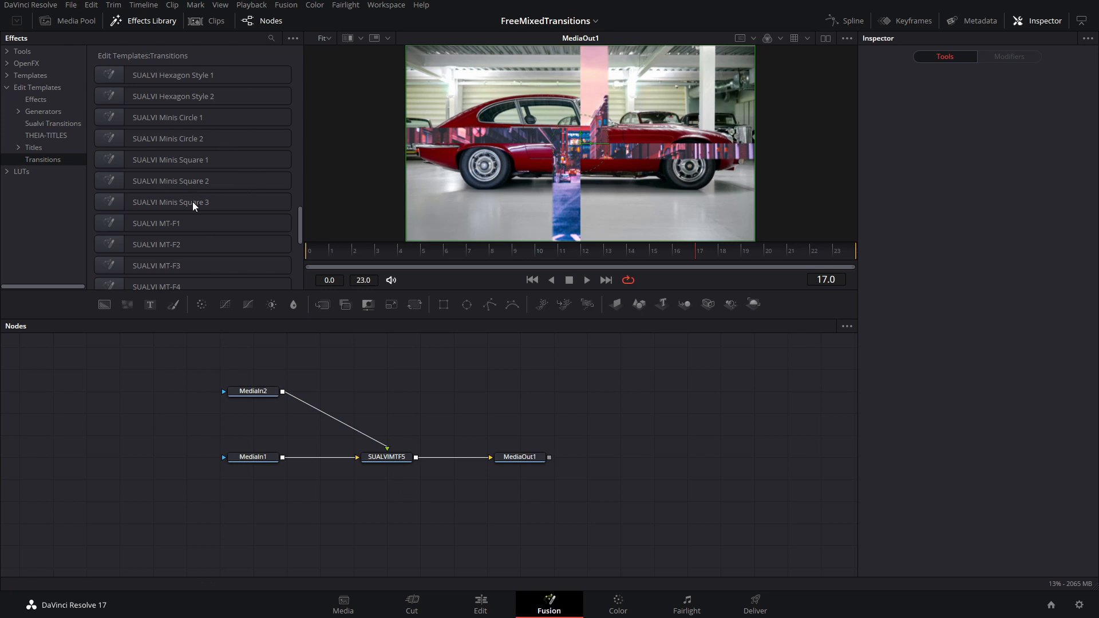
pyautogui.moveTo(162, 206)
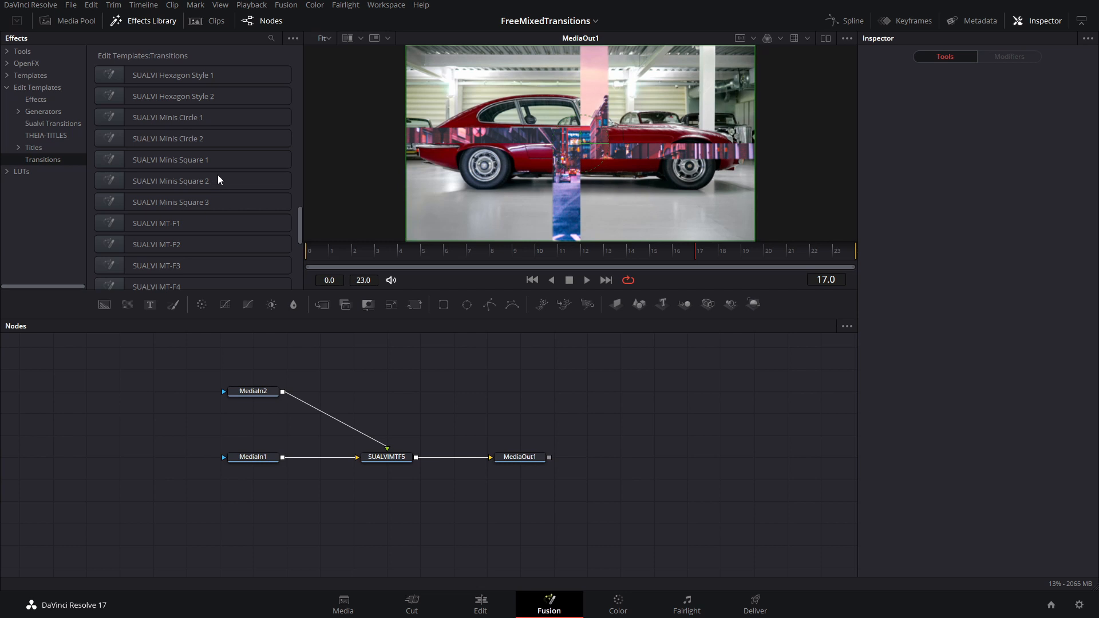
pyautogui.moveTo(198, 212)
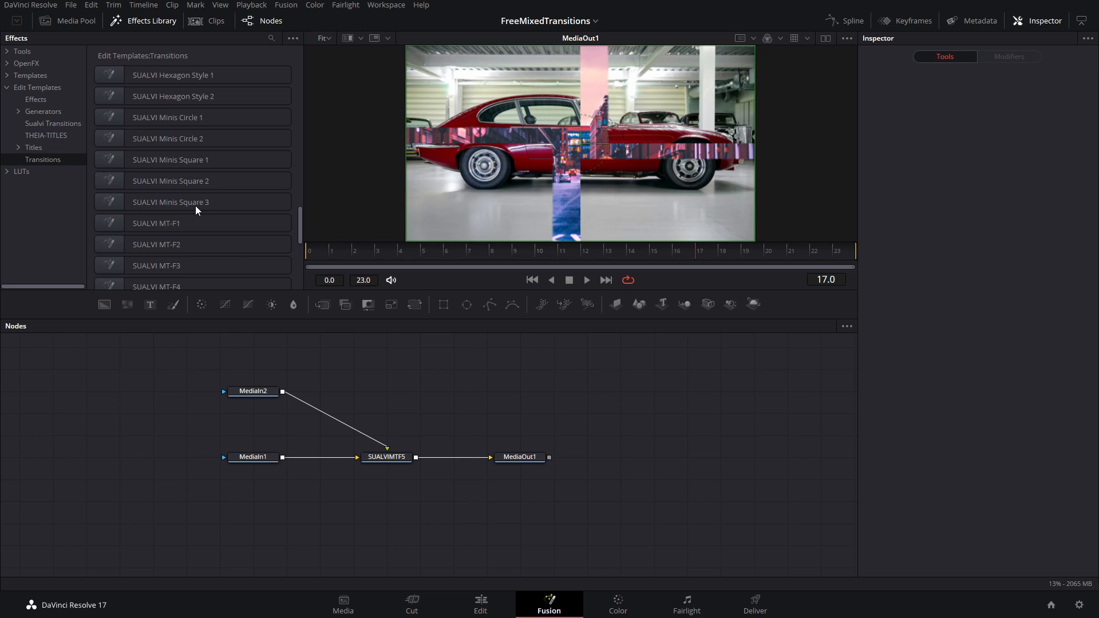
pyautogui.moveTo(181, 207)
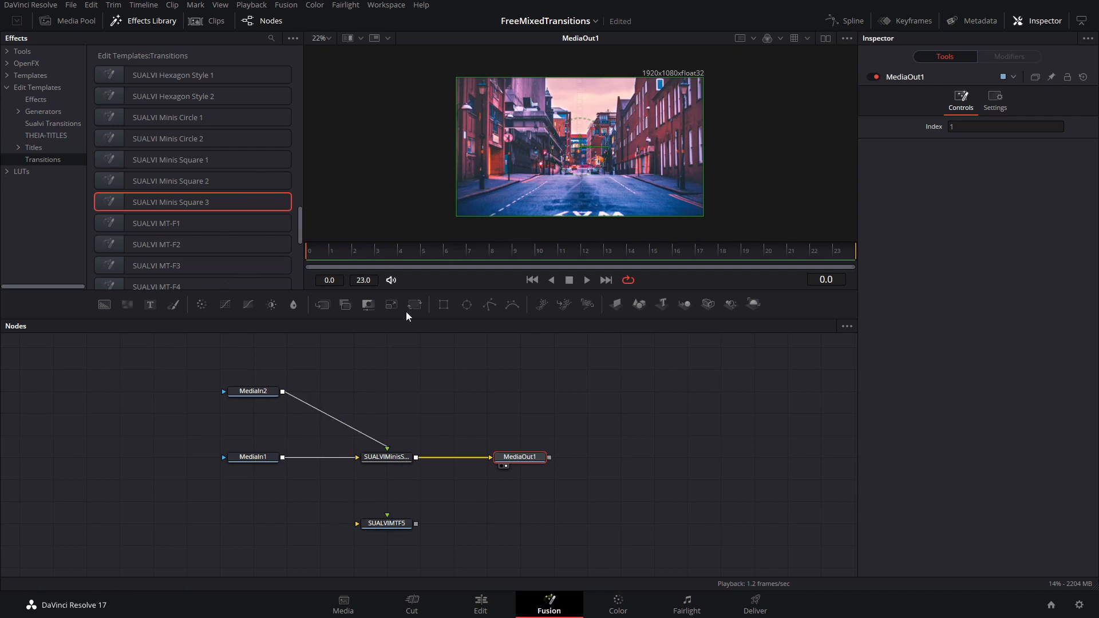
# Preview the Minis Square 3 transition mid-way and bring up its shadow colour control
pyautogui.click(470, 251)
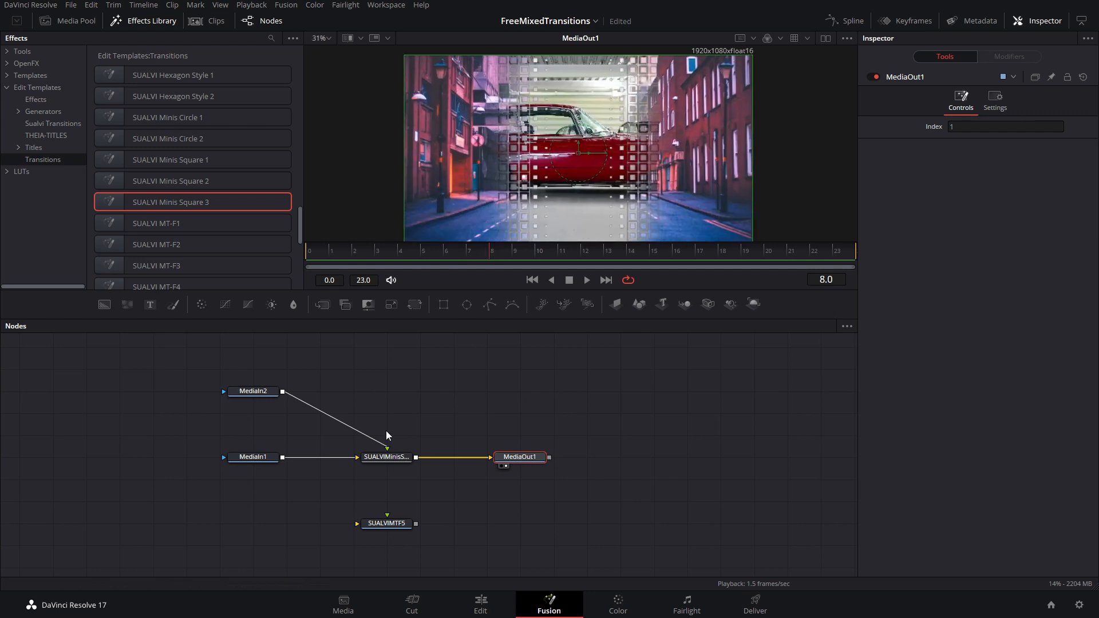
pyautogui.click(385, 456)
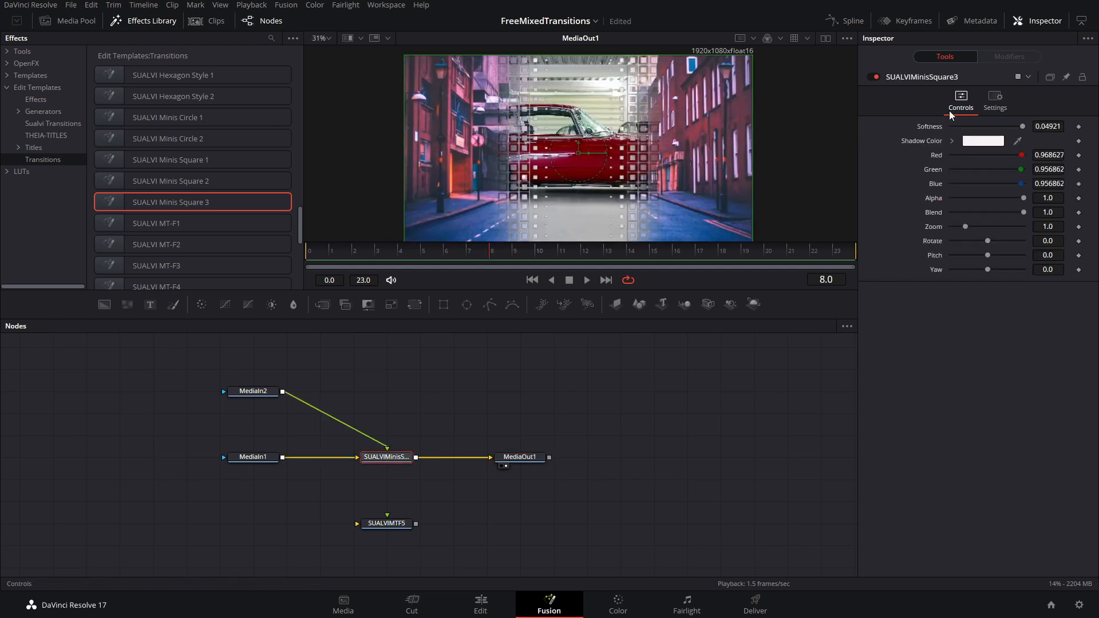
pyautogui.click(982, 141)
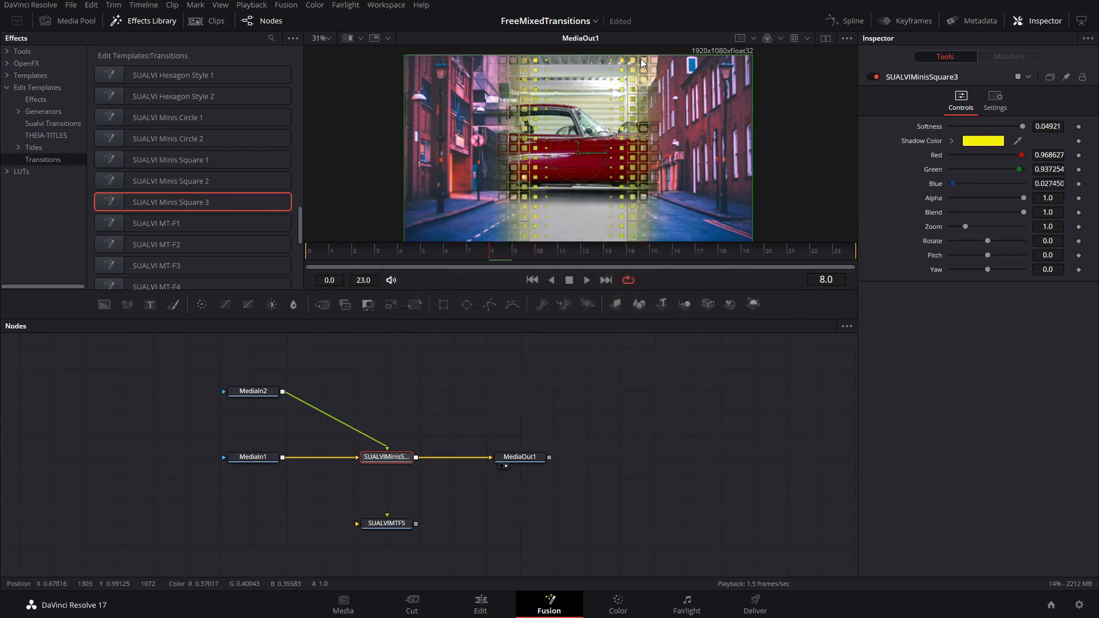
pyautogui.moveTo(526, 114)
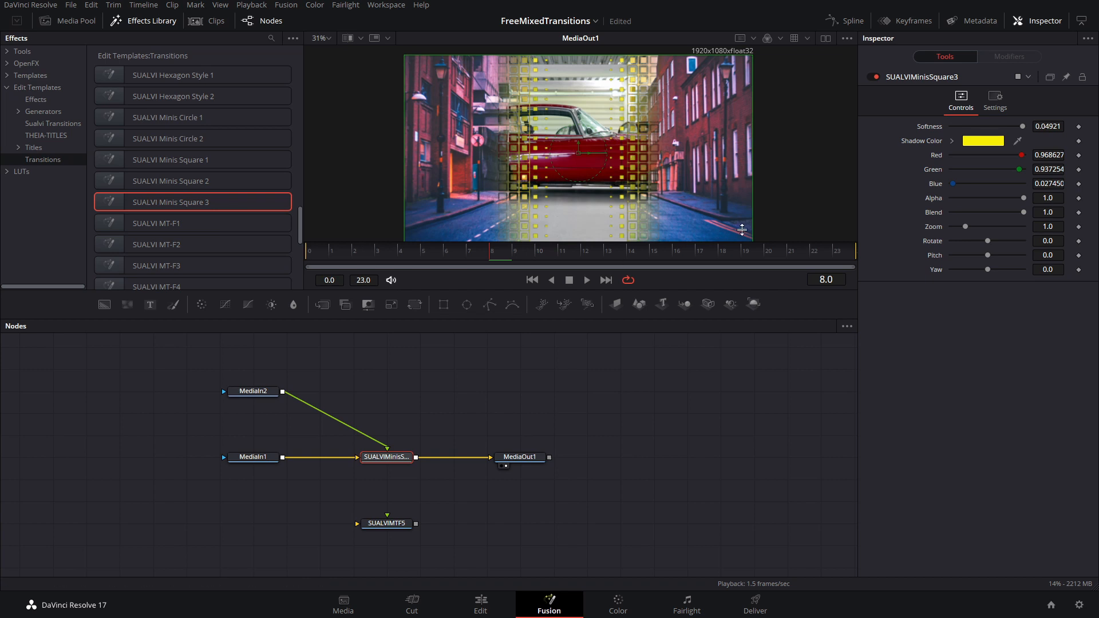
# Make the square shadows black at full alpha 1.0 and reduce Zoom to 0.25
pyautogui.click(983, 140)
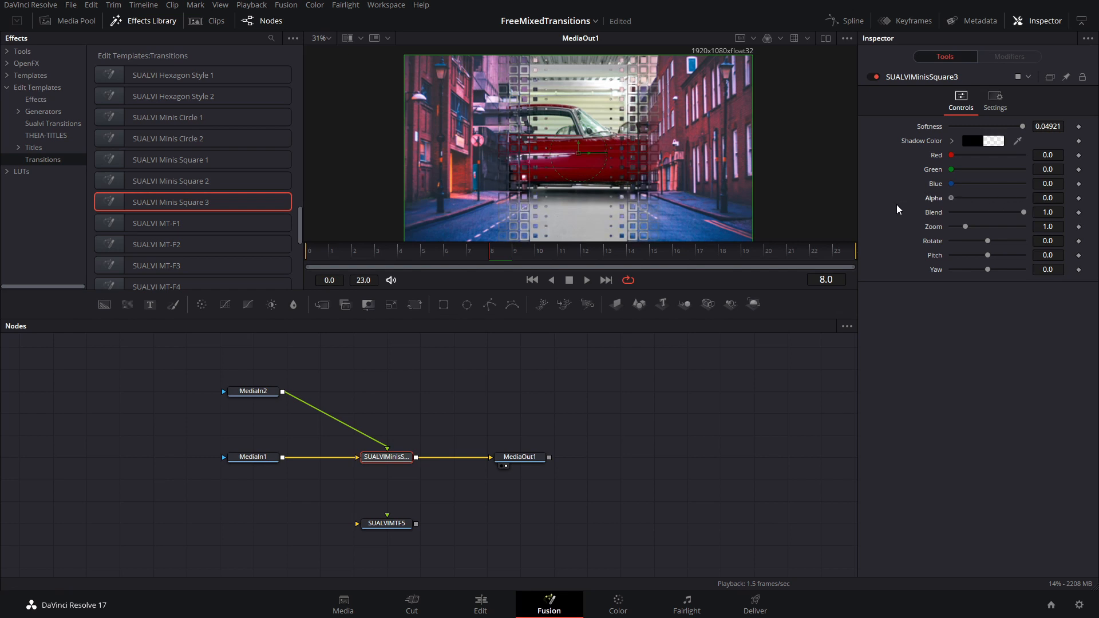
pyautogui.moveTo(532, 131)
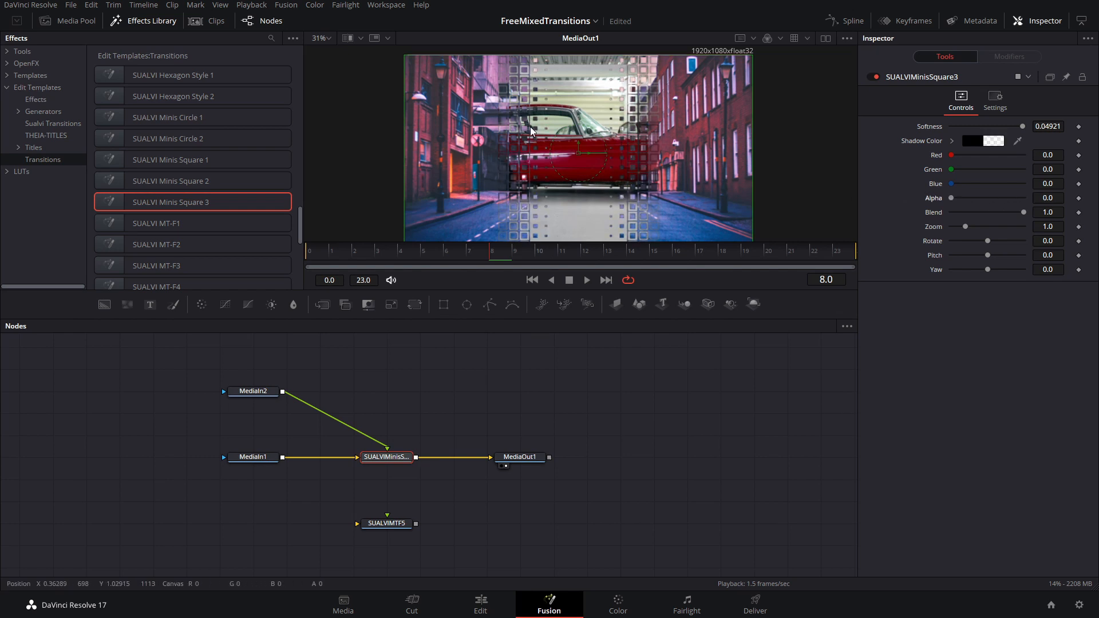
pyautogui.moveTo(951, 197); pyautogui.dragTo(952, 197)
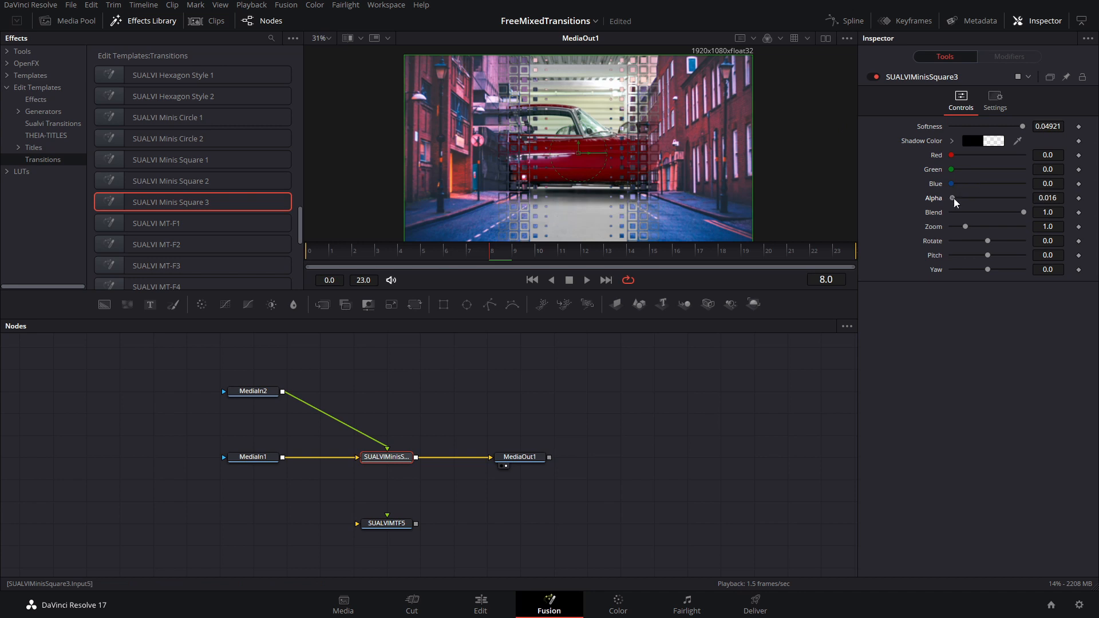
pyautogui.moveTo(951, 197); pyautogui.dragTo(1022, 198)
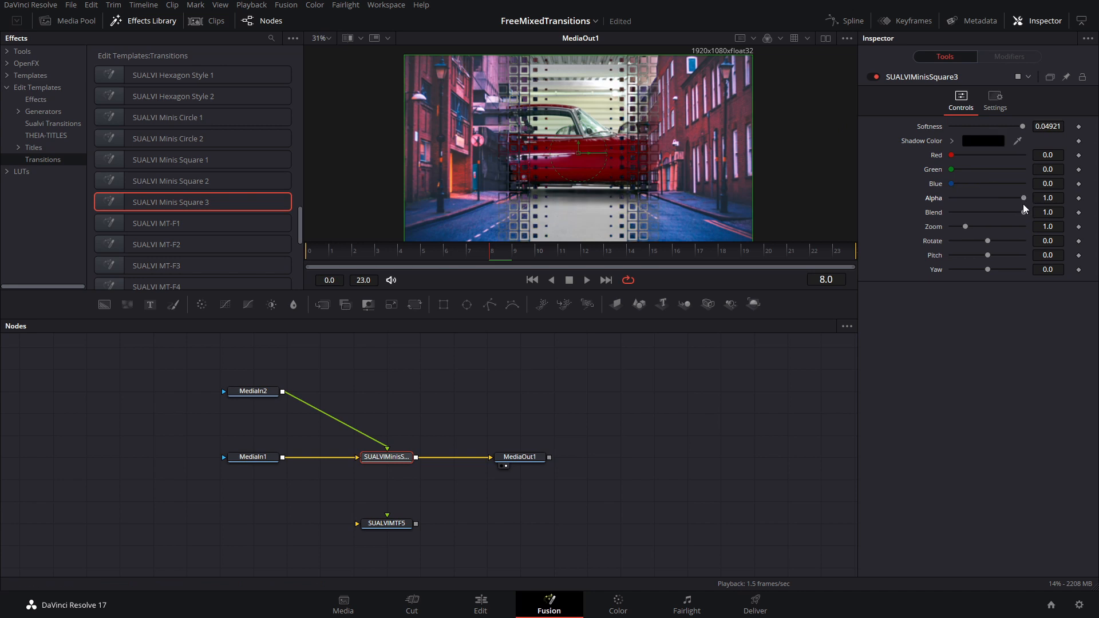
pyautogui.moveTo(1020, 212); pyautogui.dragTo(998, 212)
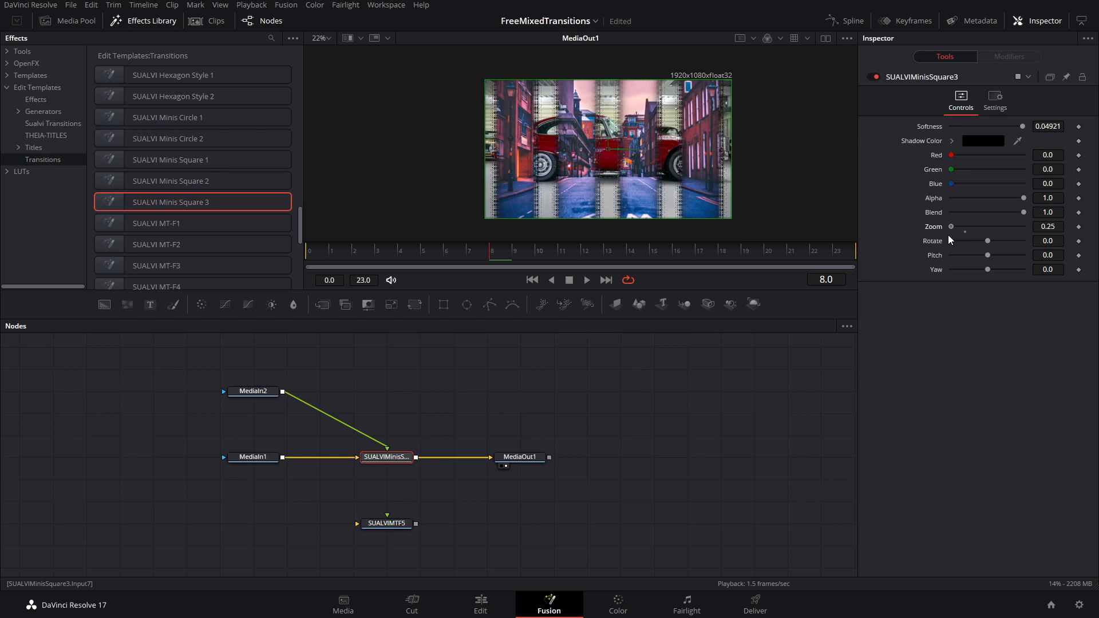
pyautogui.moveTo(941, 236)
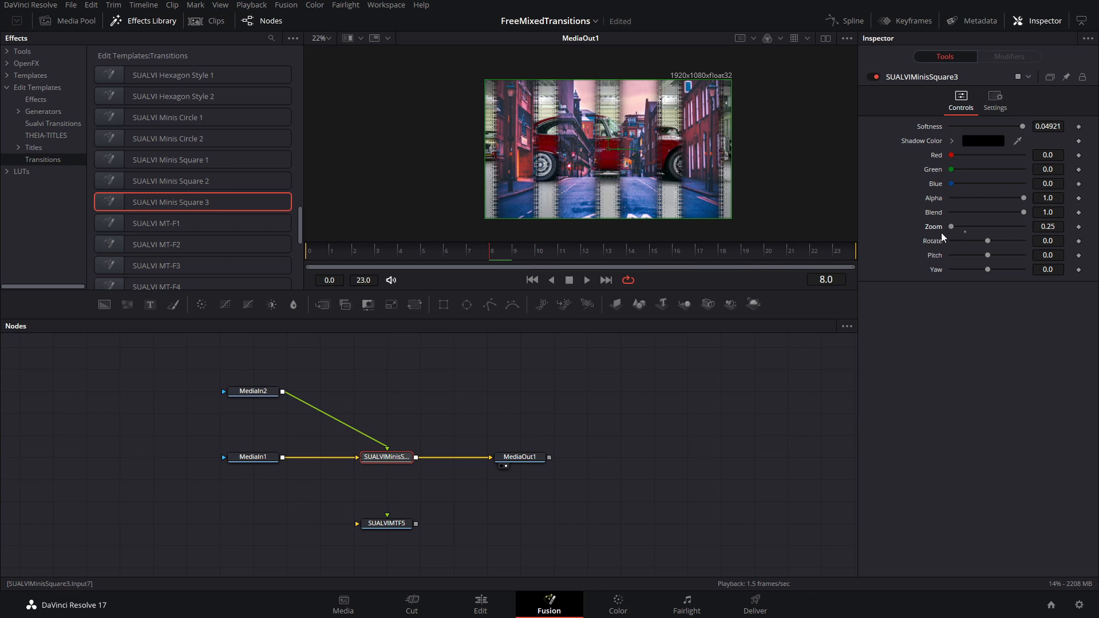
pyautogui.moveTo(664, 167)
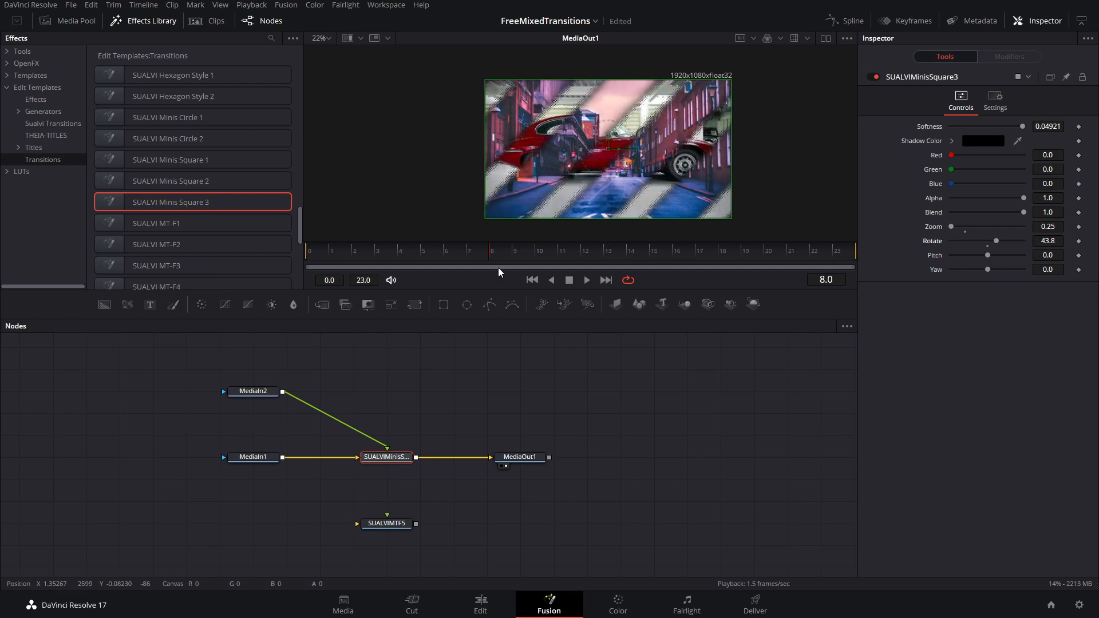
# Preview the 43.8 rotation, then reset Rotate to 0 and raise Zoom to 1.815
pyautogui.click(586, 280)
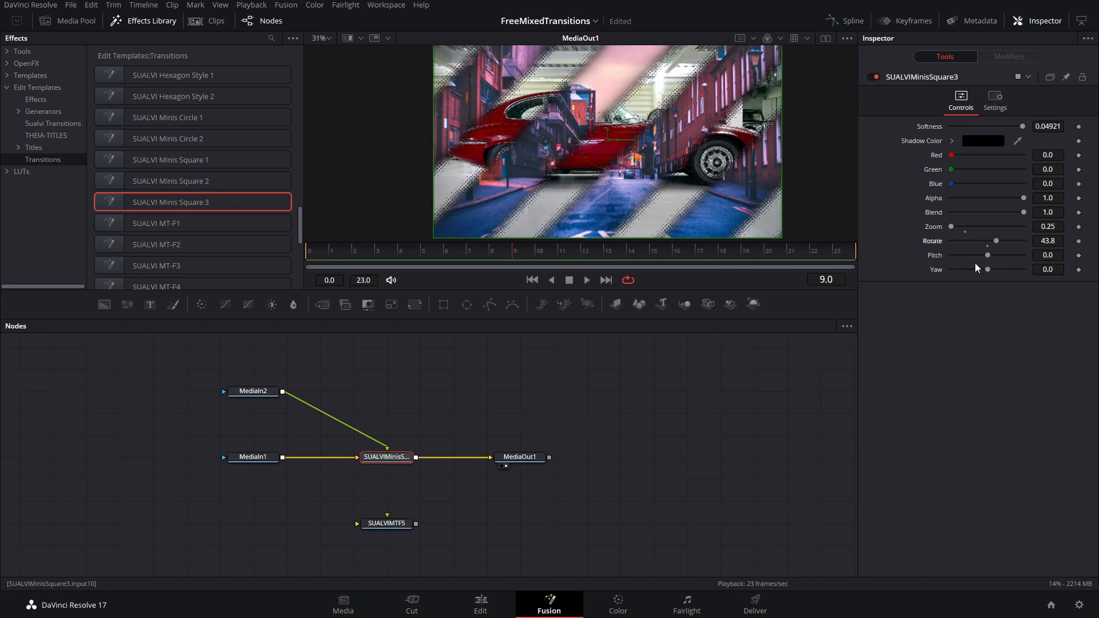
pyautogui.moveTo(988, 254); pyautogui.dragTo(967, 254)
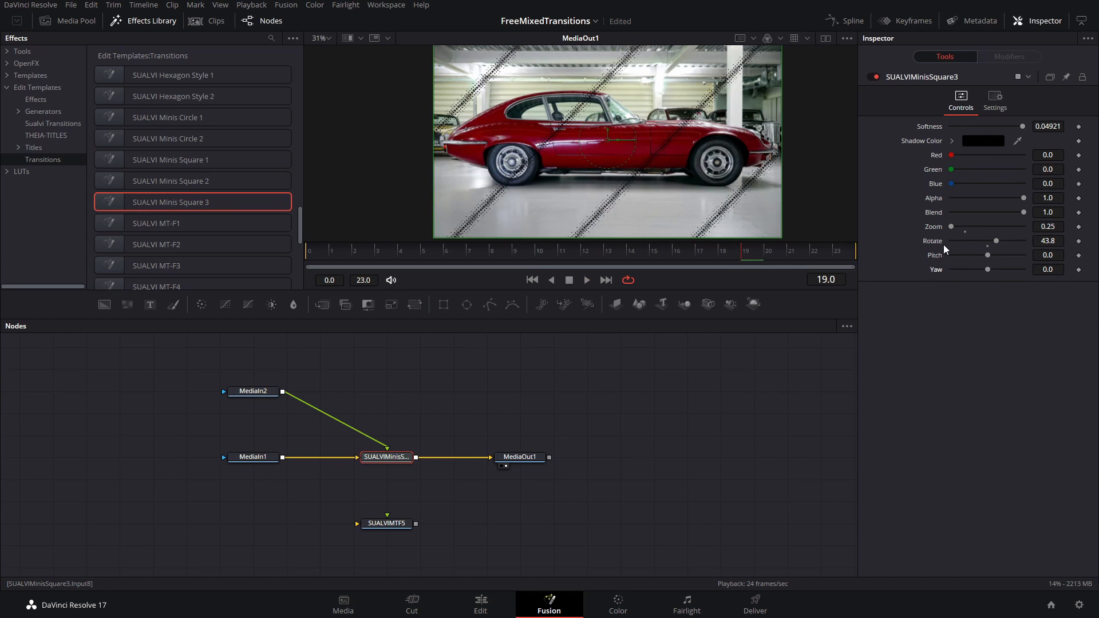
pyautogui.moveTo(964, 227); pyautogui.dragTo(1002, 227)
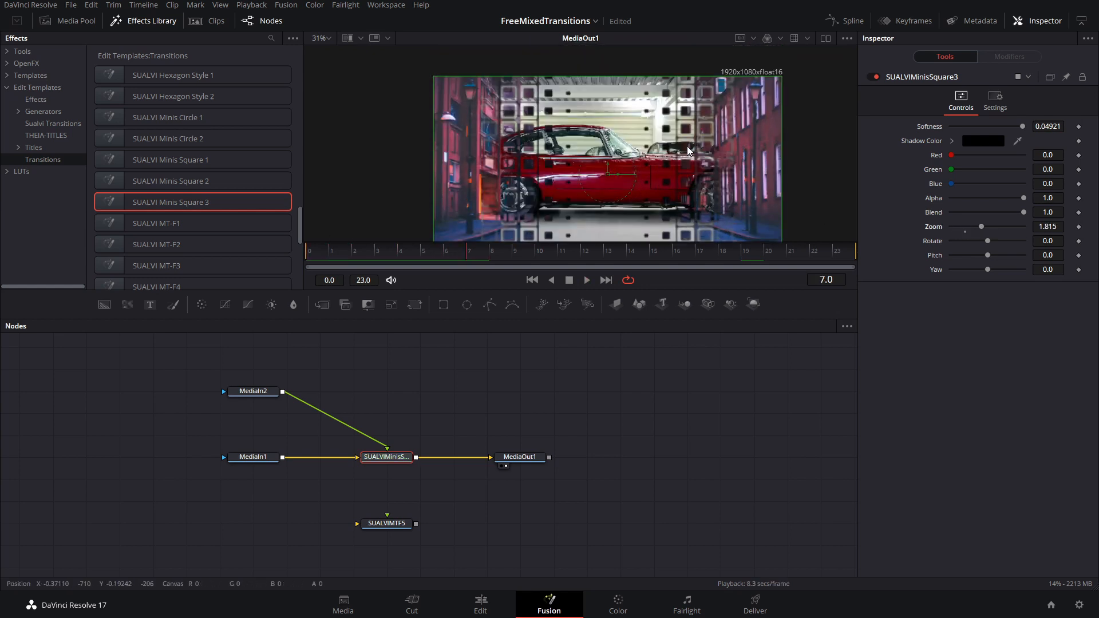
pyautogui.moveTo(981, 227); pyautogui.dragTo(1005, 227)
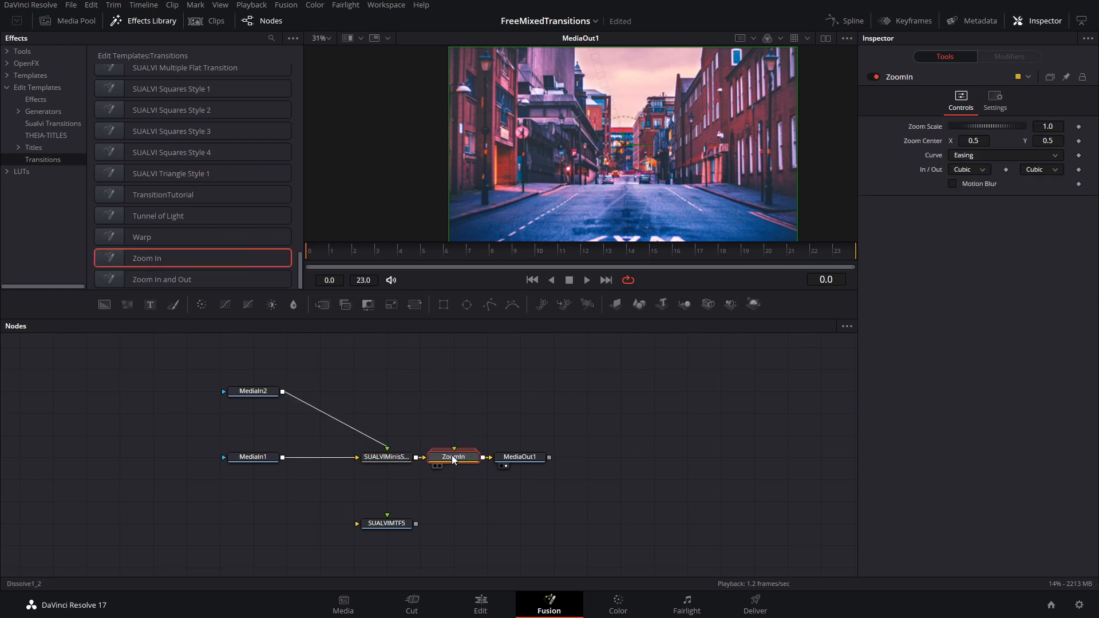
pyautogui.moveTo(535, 452)
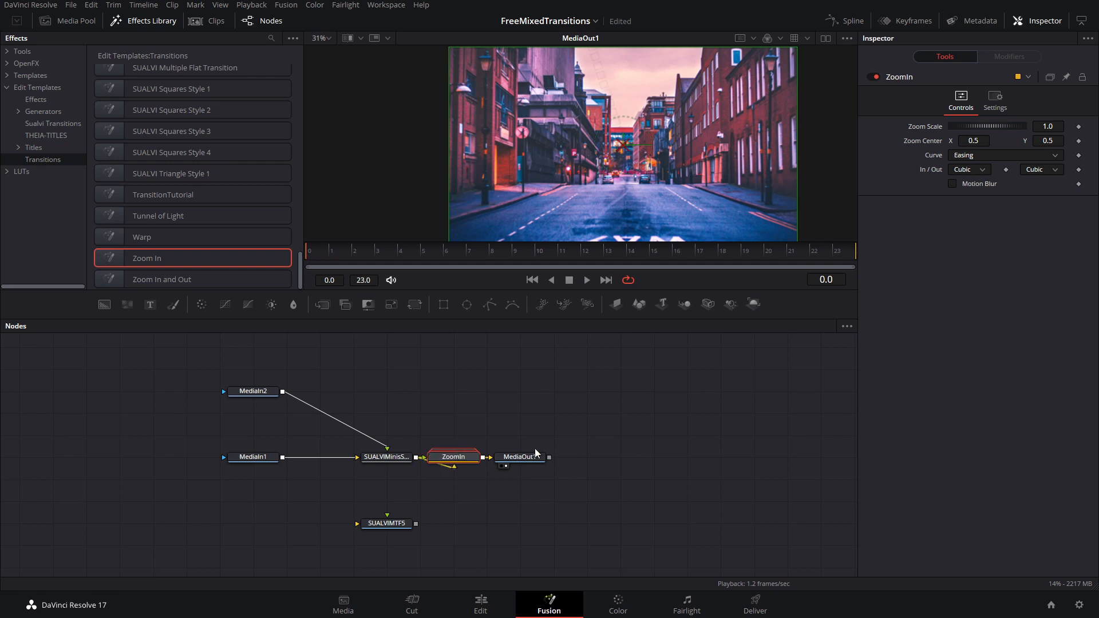
# Insert the Zoom In and Out node before MediaOut1 and preview it across its frames
pyautogui.click(586, 280)
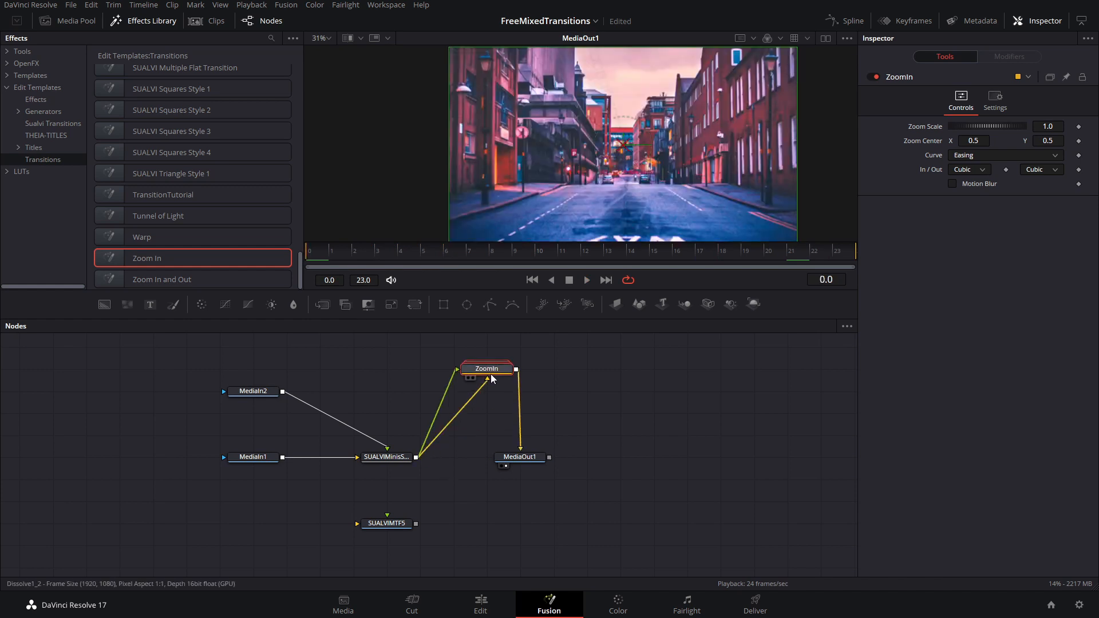
pyautogui.moveTo(520, 456); pyautogui.dragTo(652, 456)
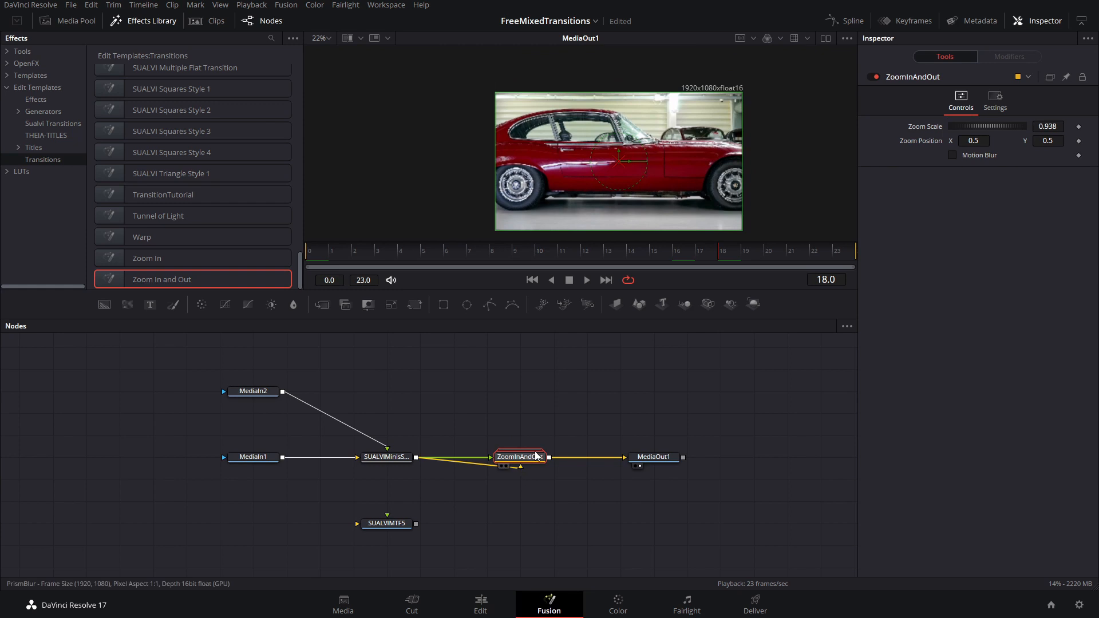
pyautogui.moveTo(1023, 126); pyautogui.dragTo(984, 125)
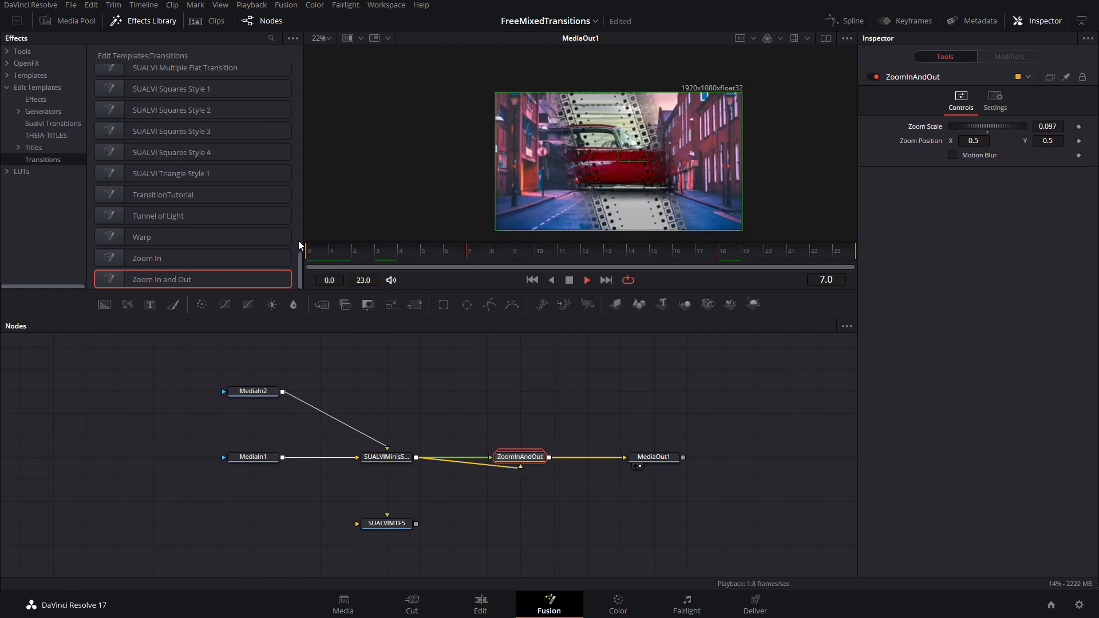
pyautogui.click(722, 251)
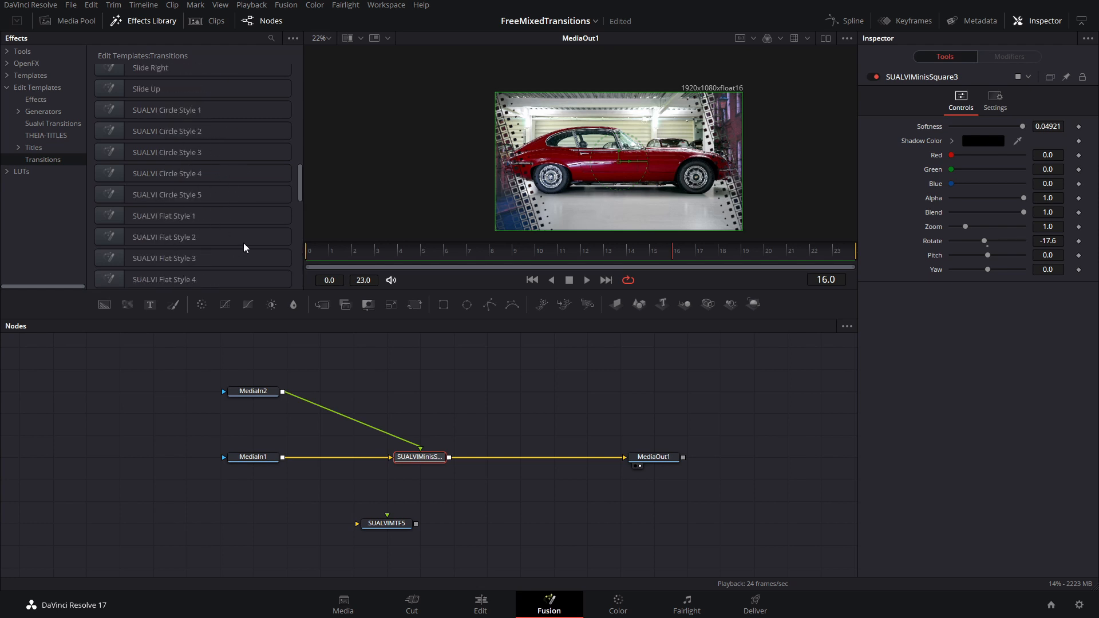
# Scroll the Effects Library down to the SUALVI Hexagon Style 1 transition
pyautogui.scroll(-3)
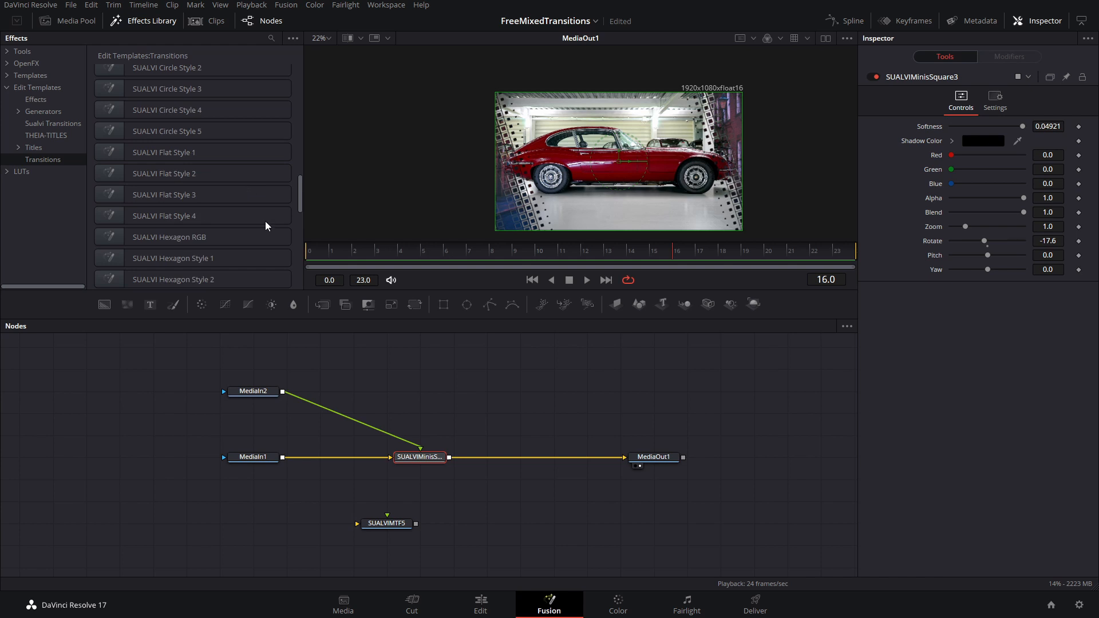
pyautogui.moveTo(513, 409)
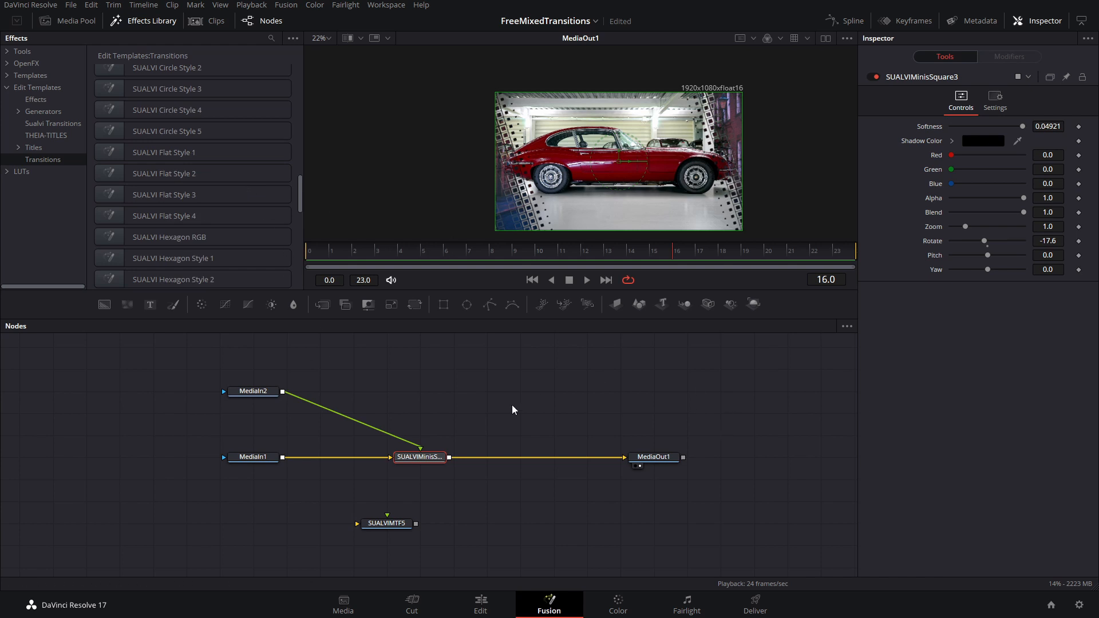
pyautogui.scroll(-3)
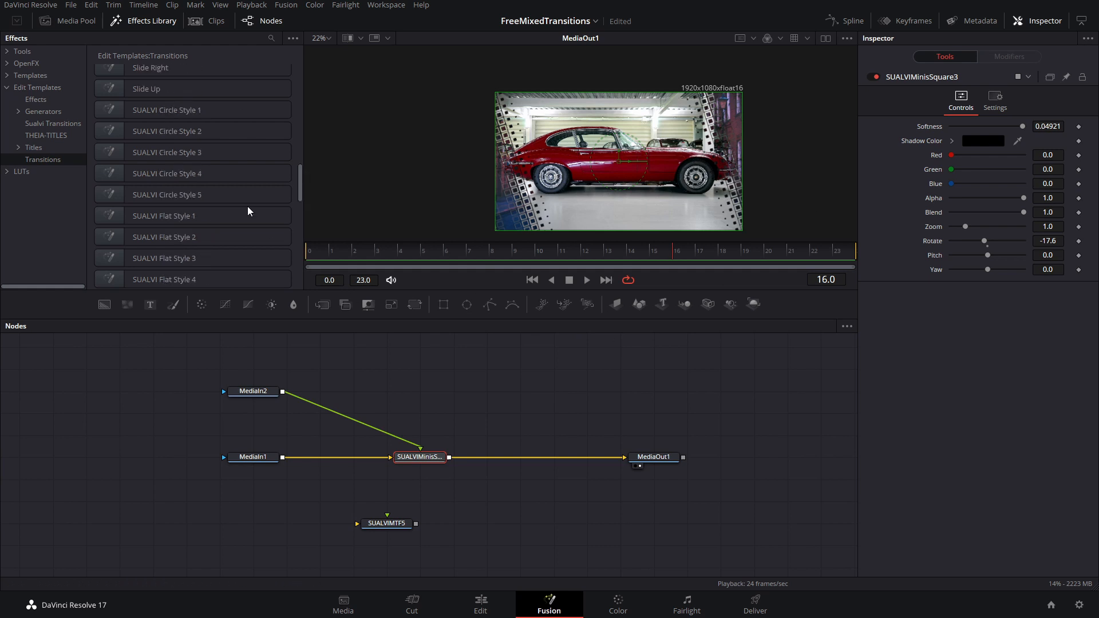
pyautogui.scroll(-3)
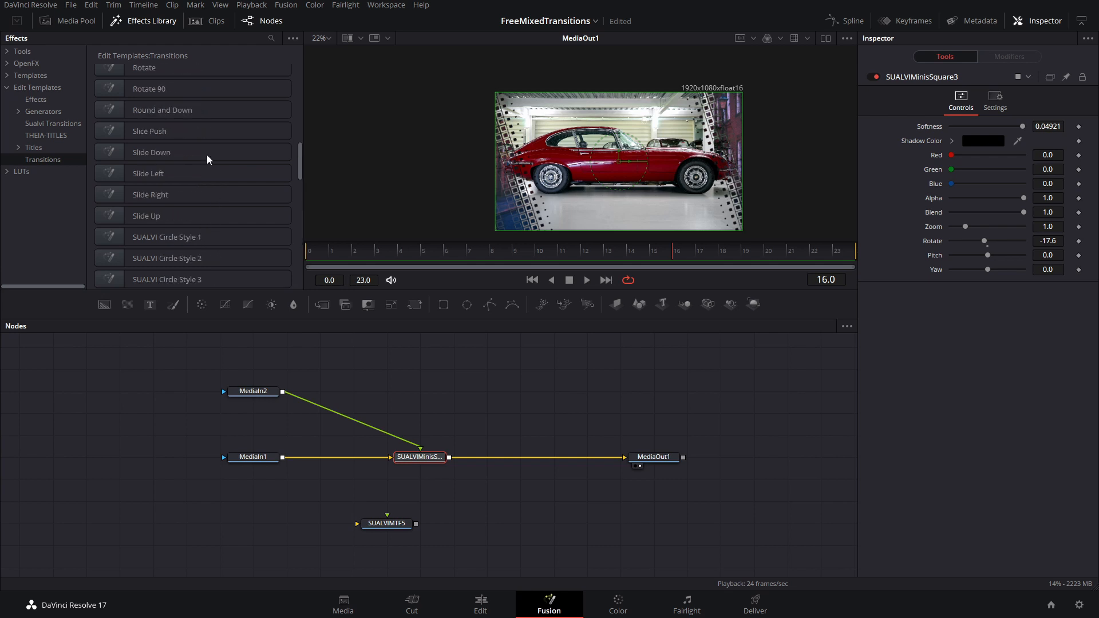
pyautogui.scroll(-3)
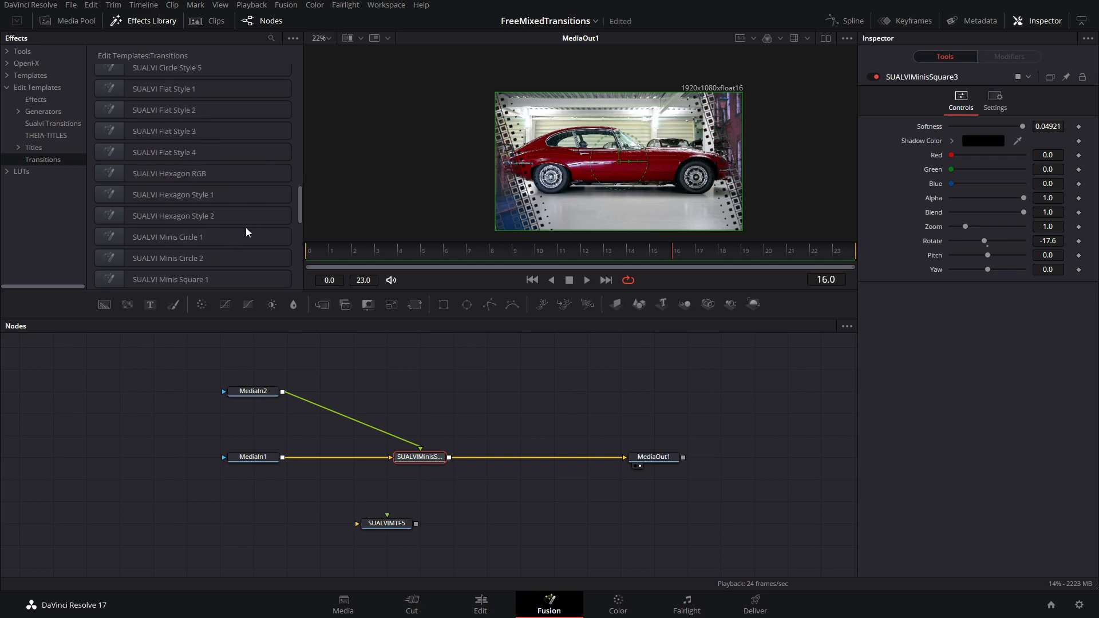
pyautogui.scroll(-3)
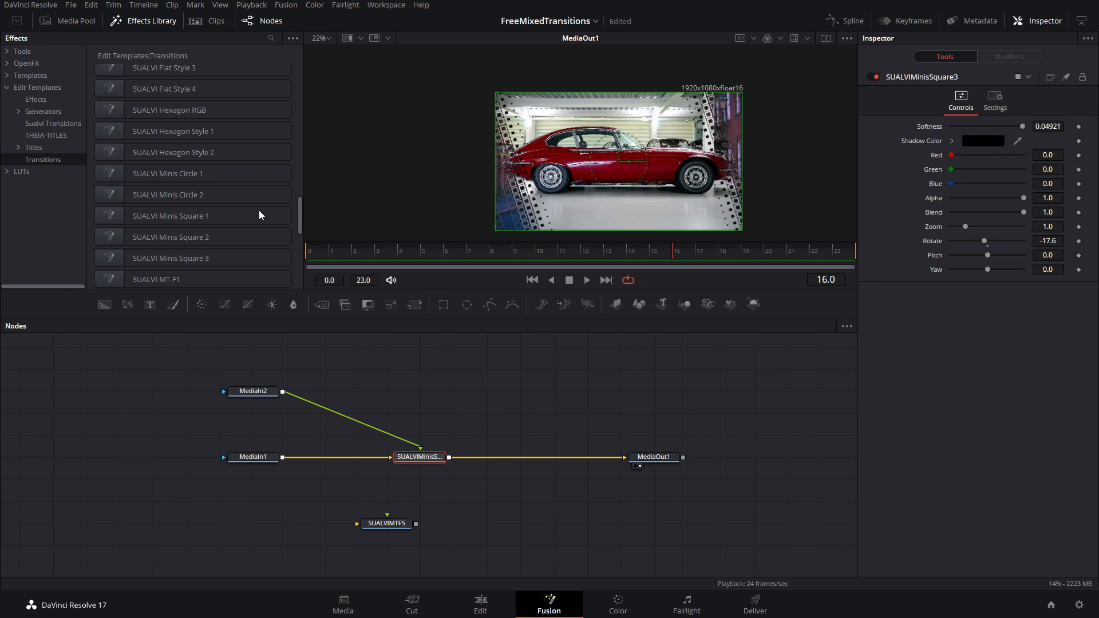
pyautogui.scroll(-3)
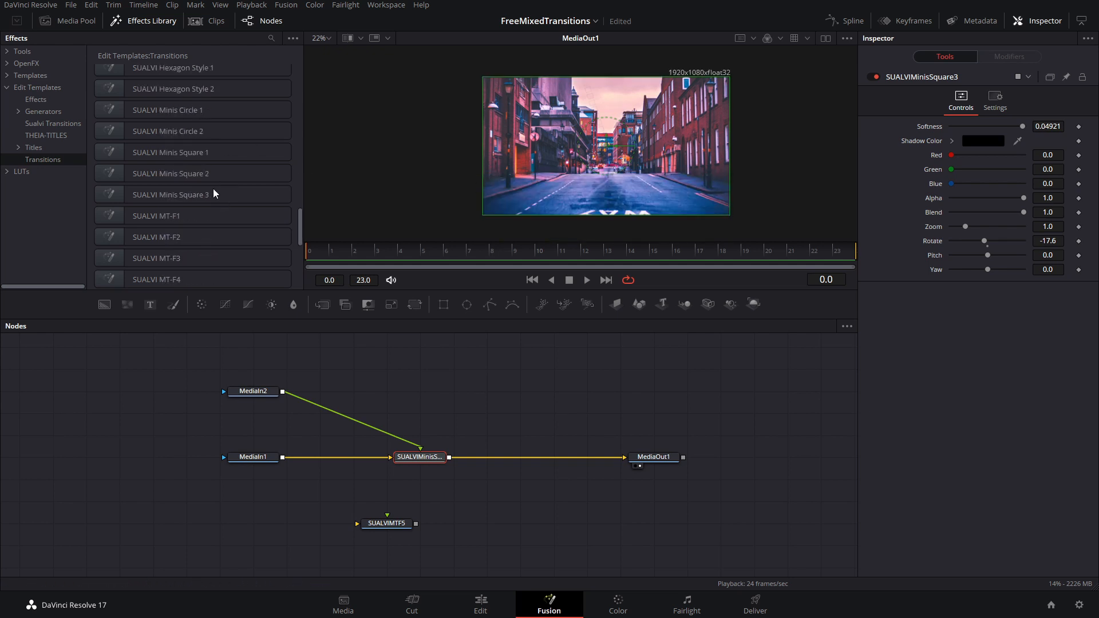
pyautogui.scroll(-3)
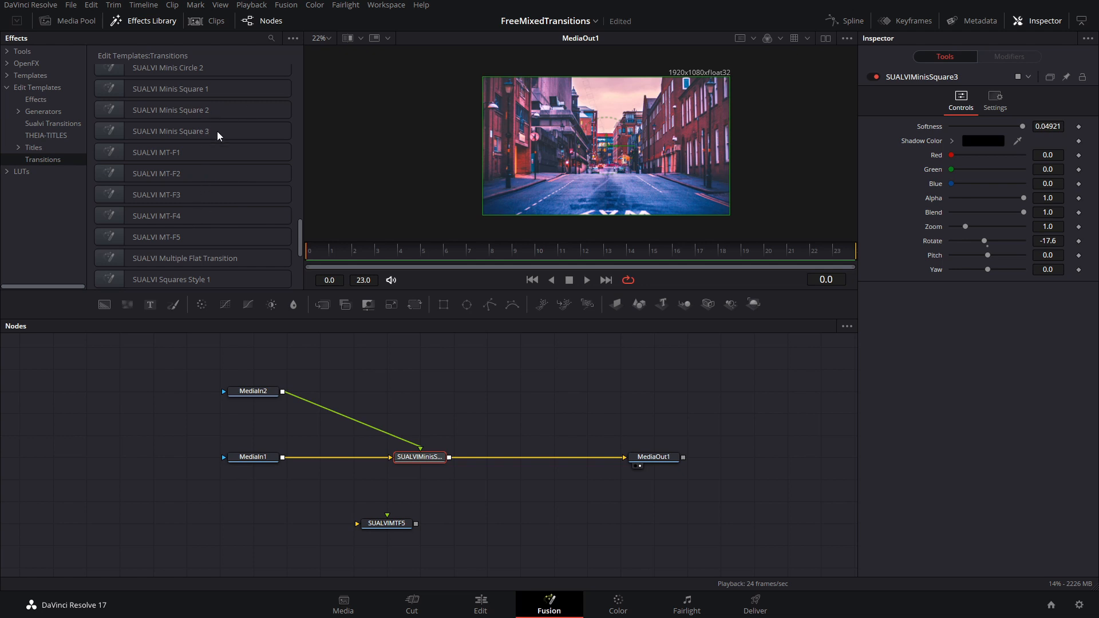
pyautogui.moveTo(210, 110)
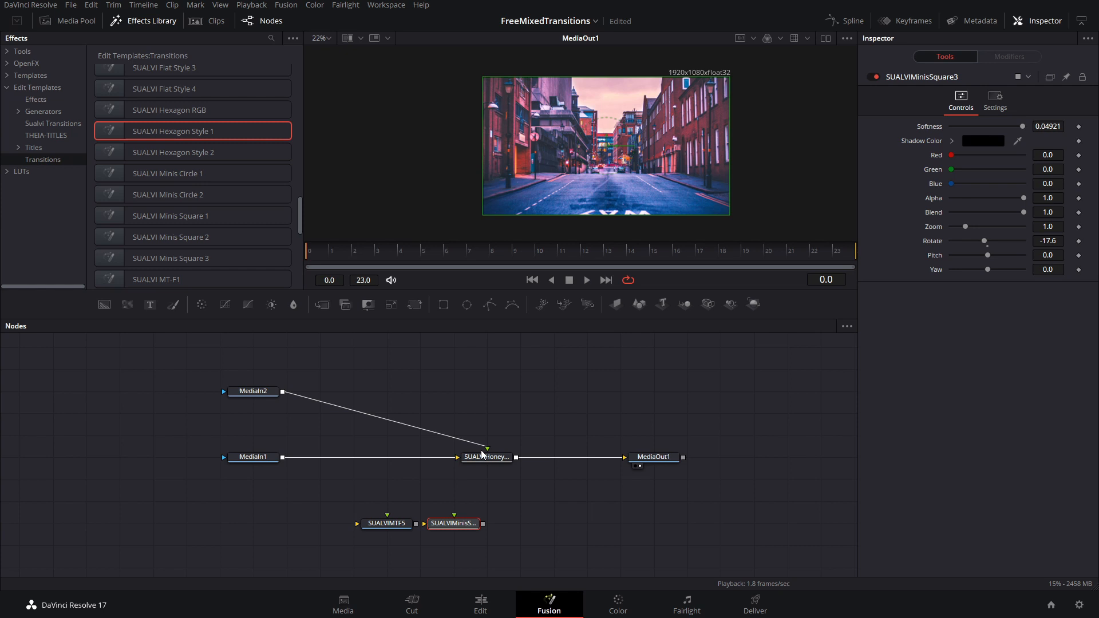
pyautogui.click(473, 458)
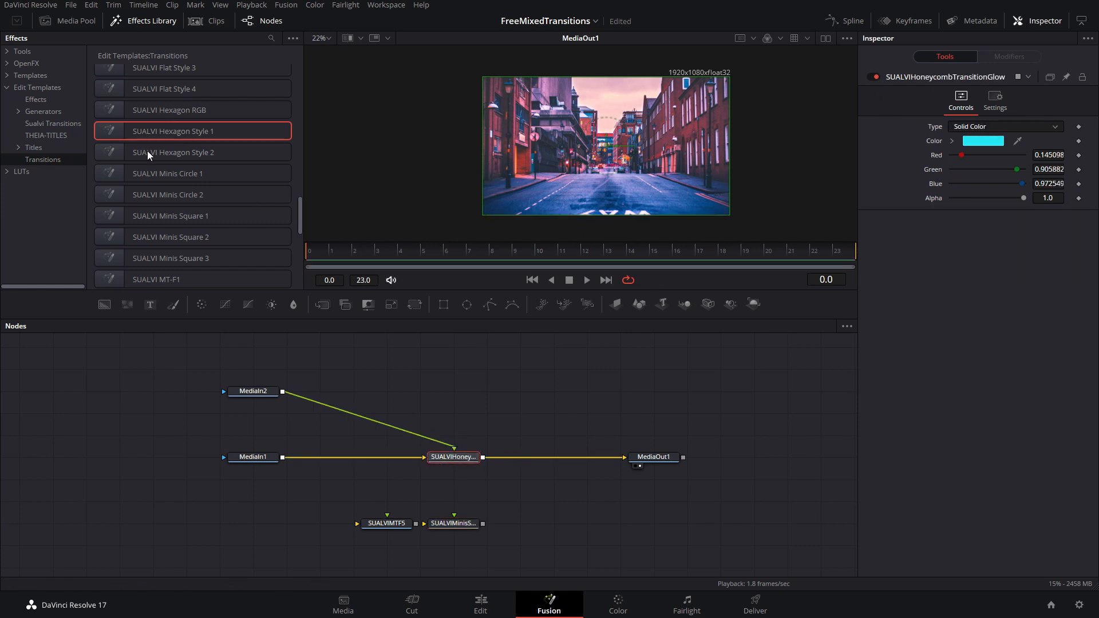
pyautogui.click(332, 251)
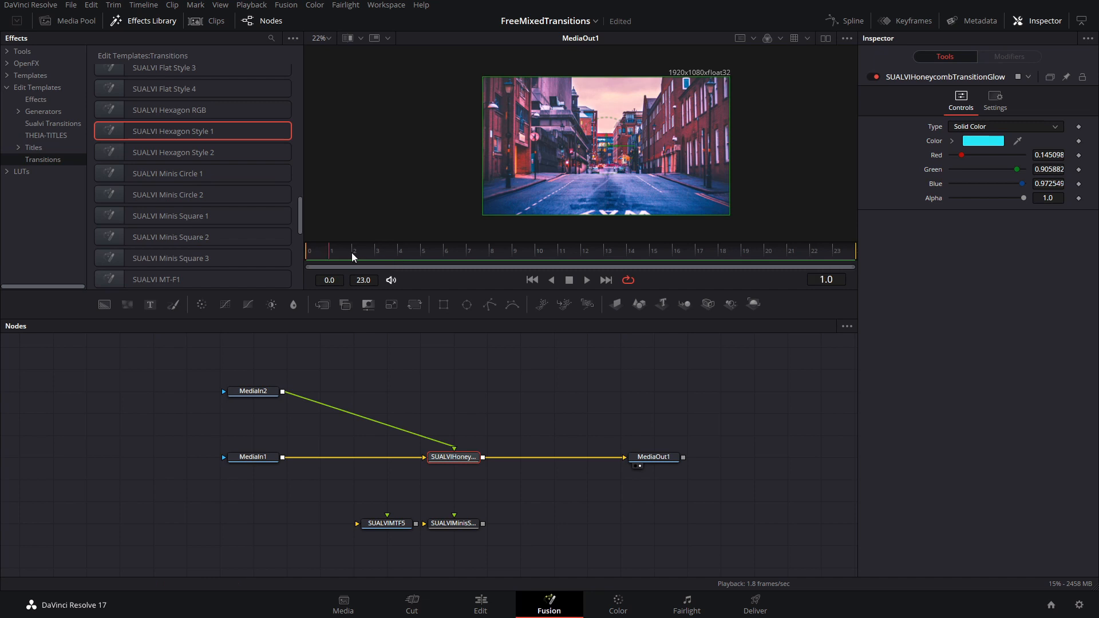
pyautogui.click(676, 251)
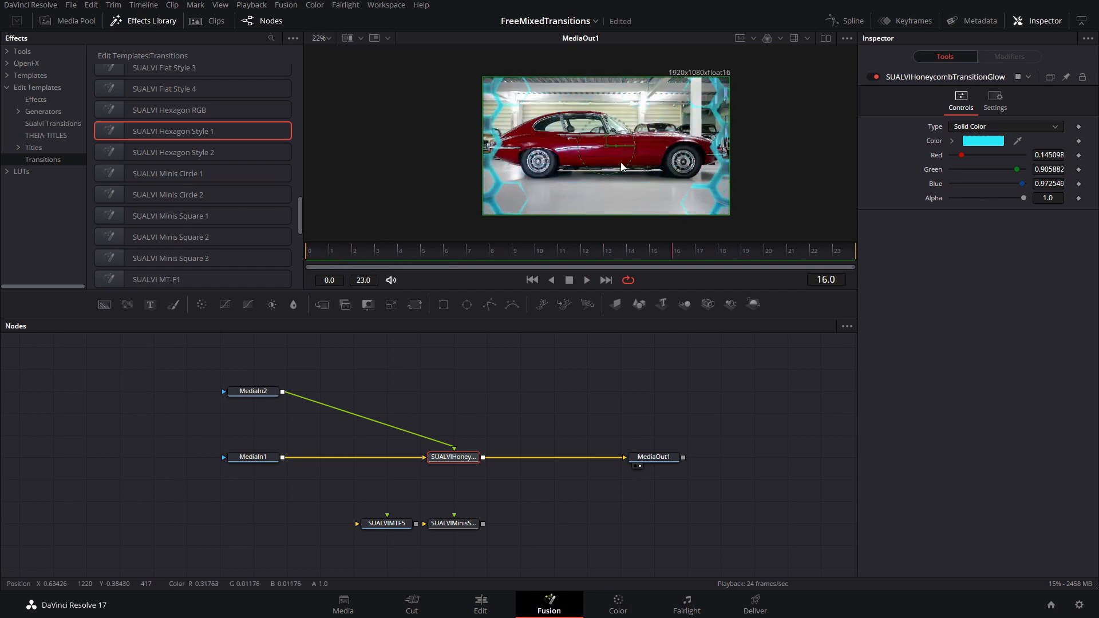
pyautogui.click(422, 250)
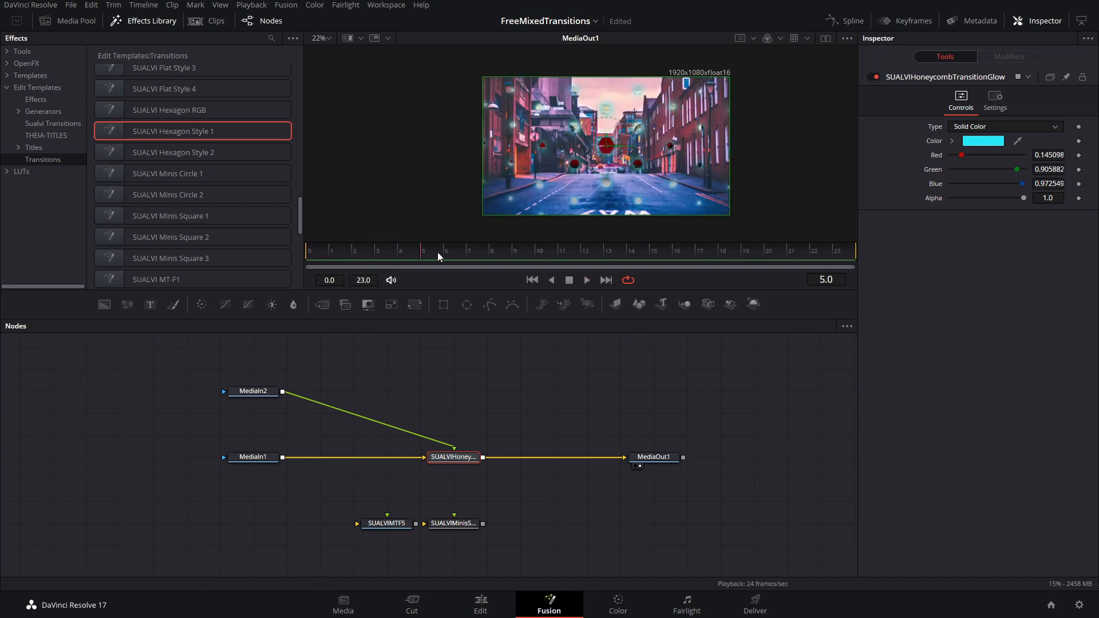
pyautogui.click(514, 252)
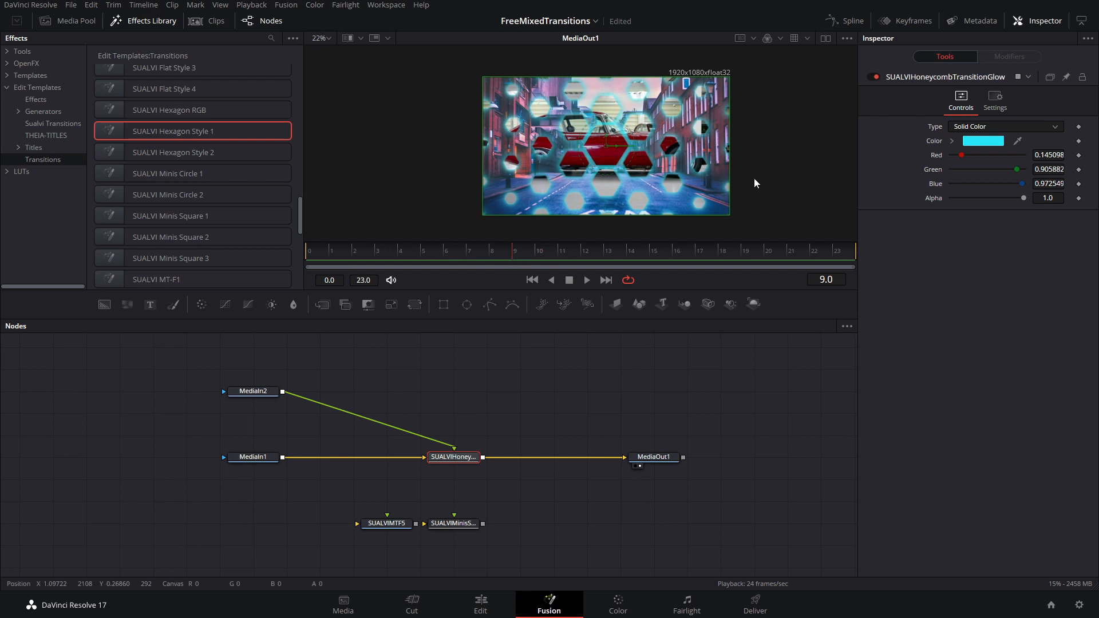
pyautogui.moveTo(725, 213)
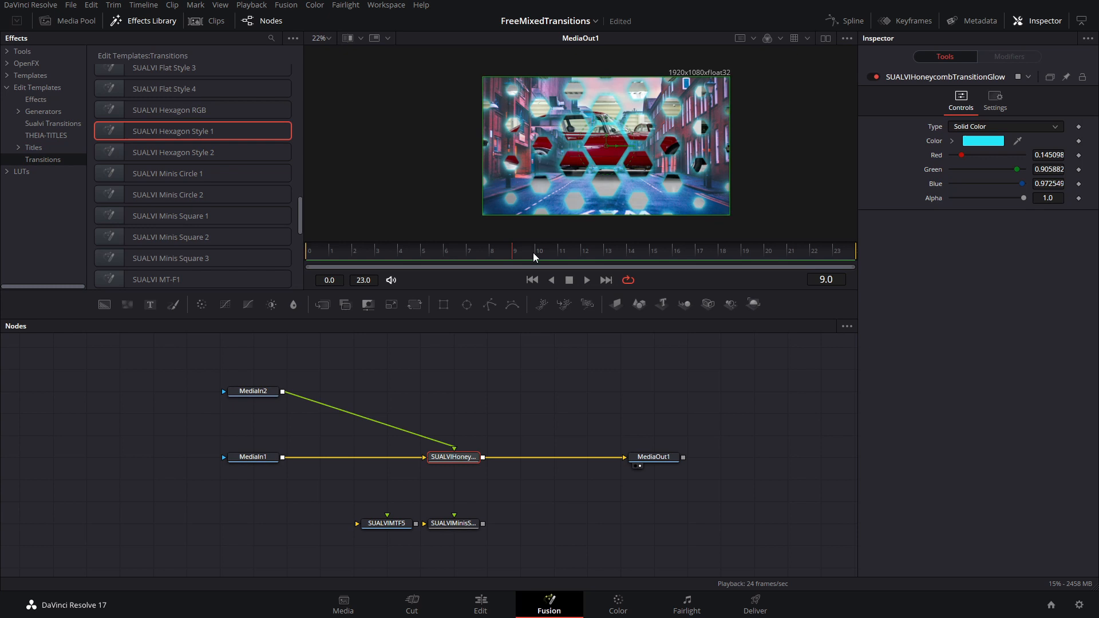
pyautogui.click(631, 250)
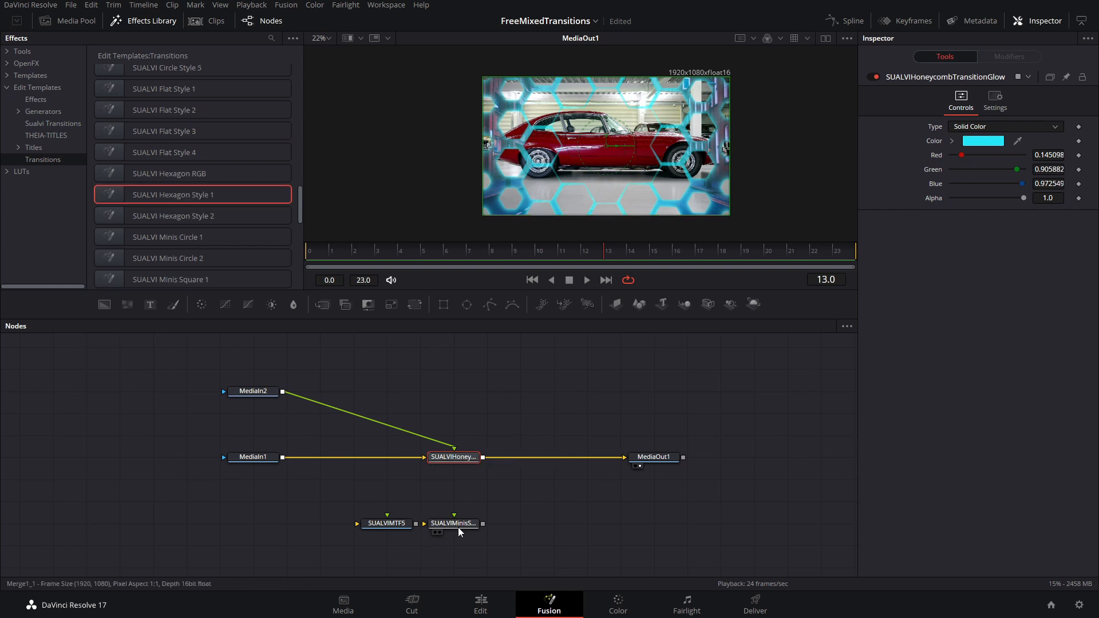
pyautogui.click(454, 523)
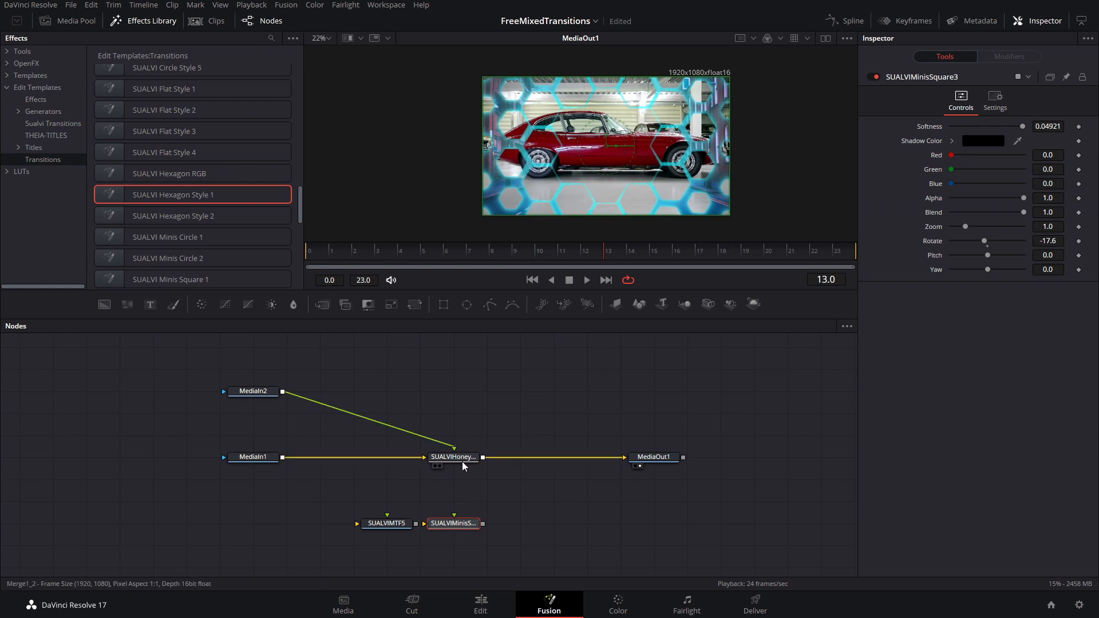
pyautogui.click(453, 456)
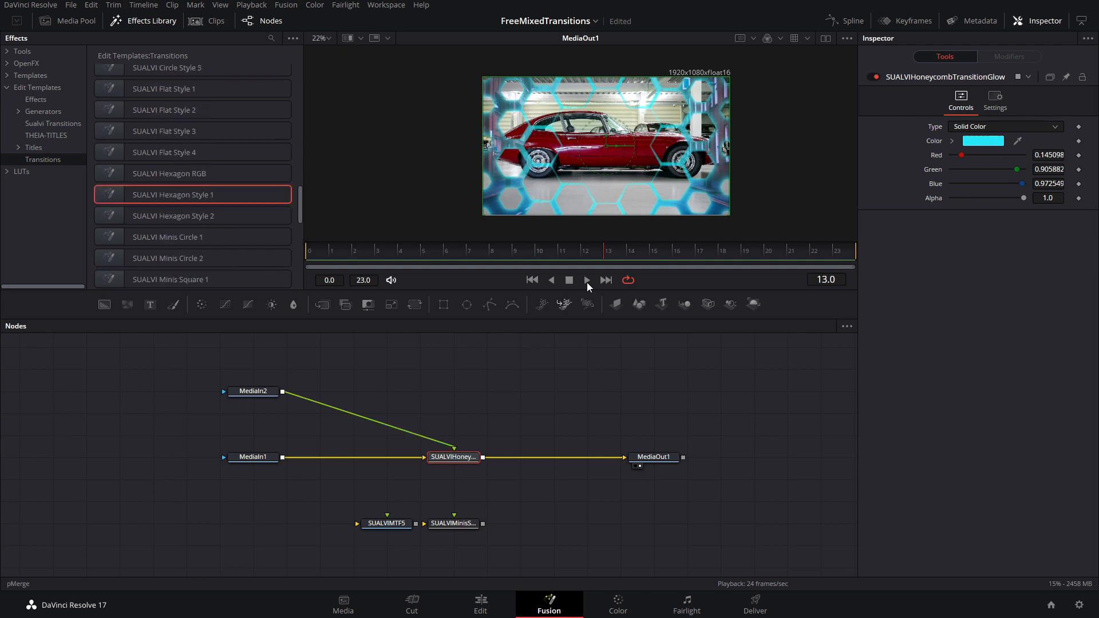
pyautogui.click(653, 250)
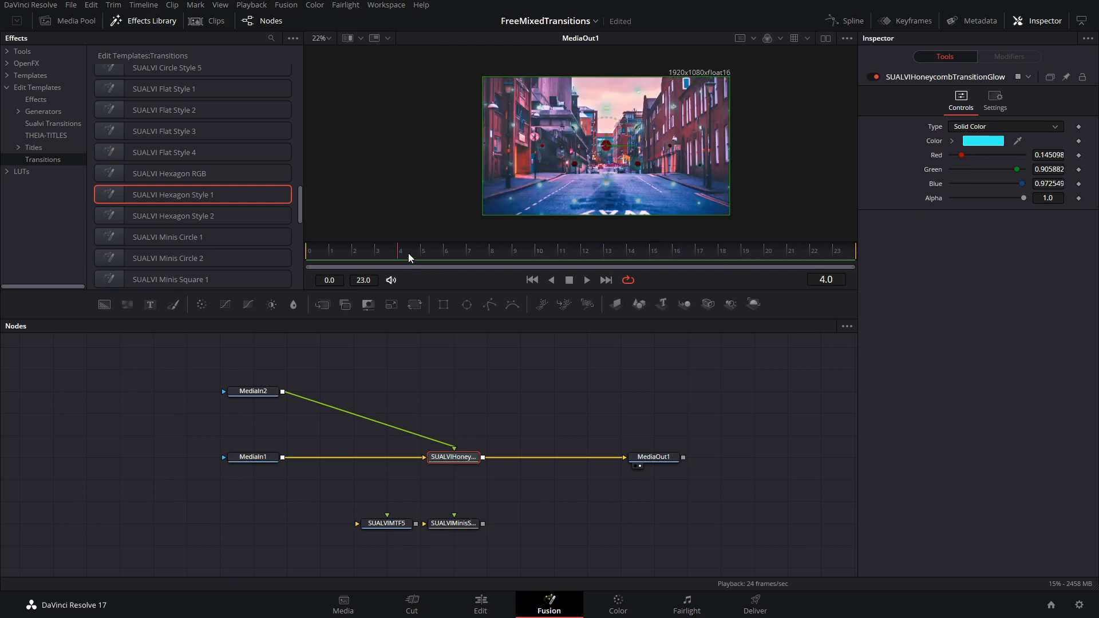
pyautogui.click(631, 250)
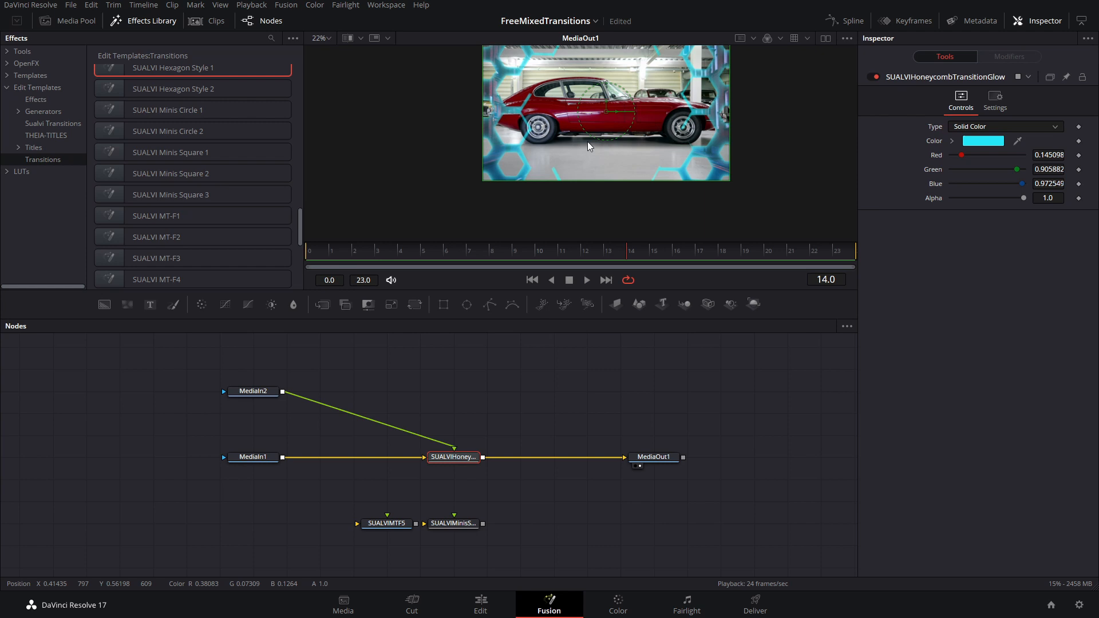
pyautogui.scroll(-3)
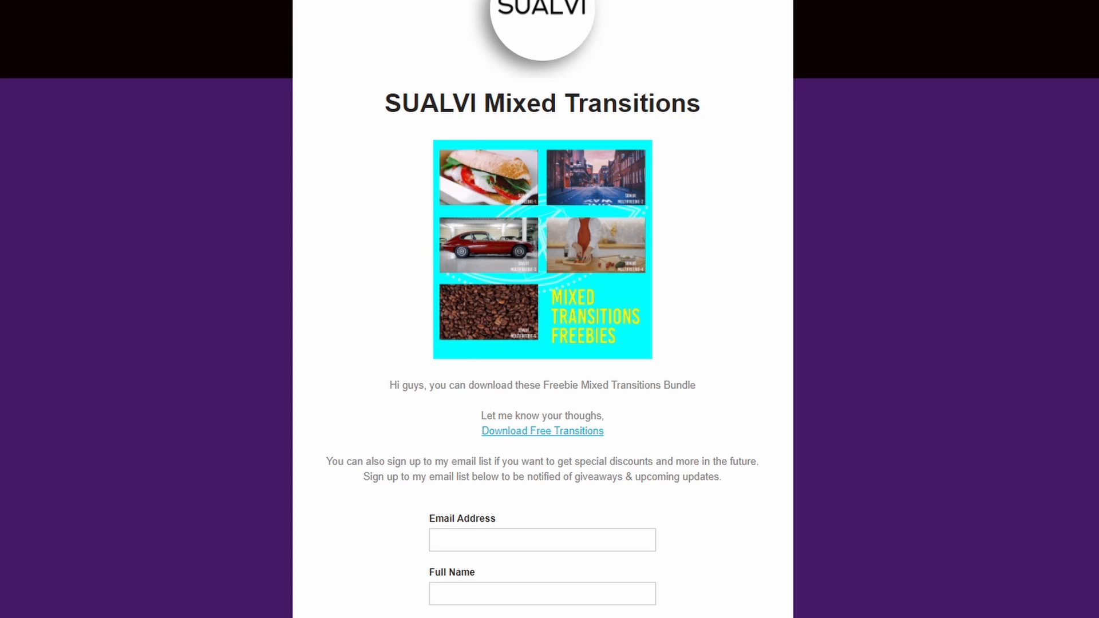
# Scroll the SUALVI Mixed Transitions page down to the Download Free Transitions link and sign-up form
pyautogui.scroll(-3)
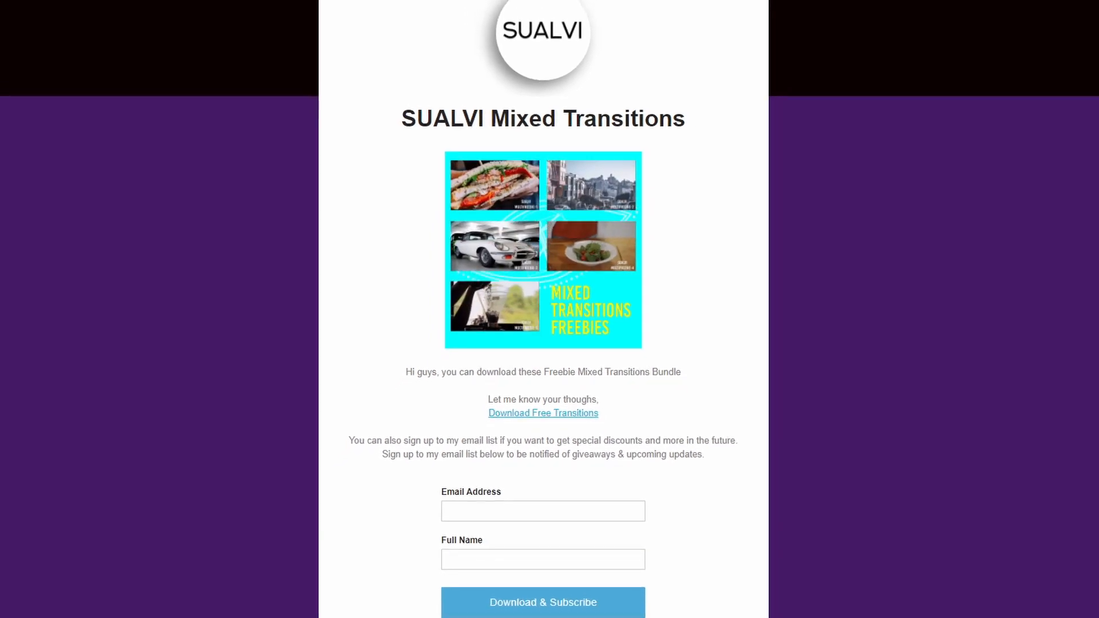